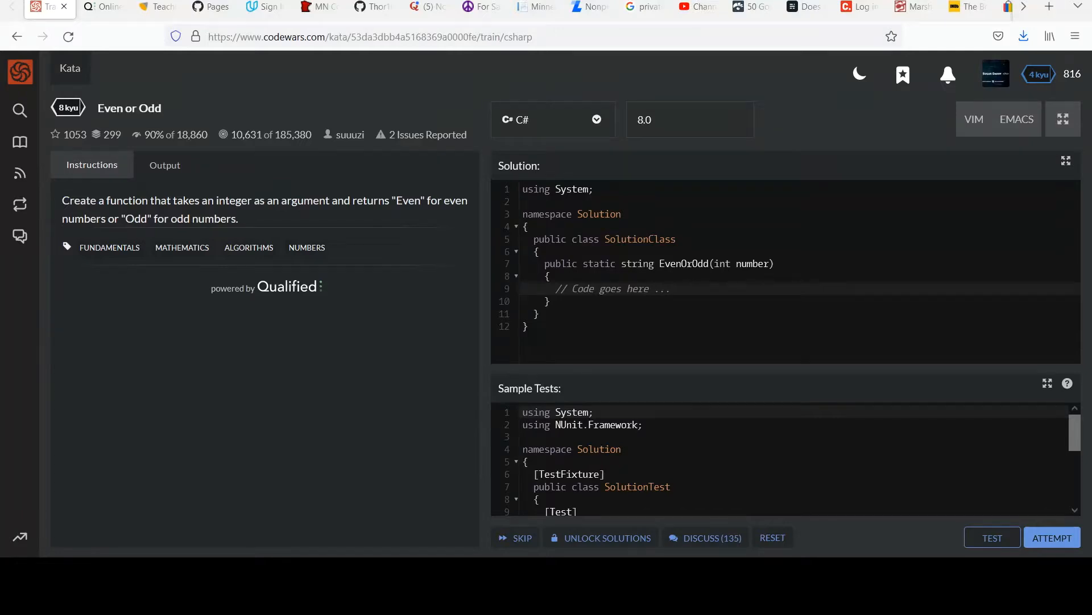
{"action": "mouse_move", "coordinate": [80, 351]}
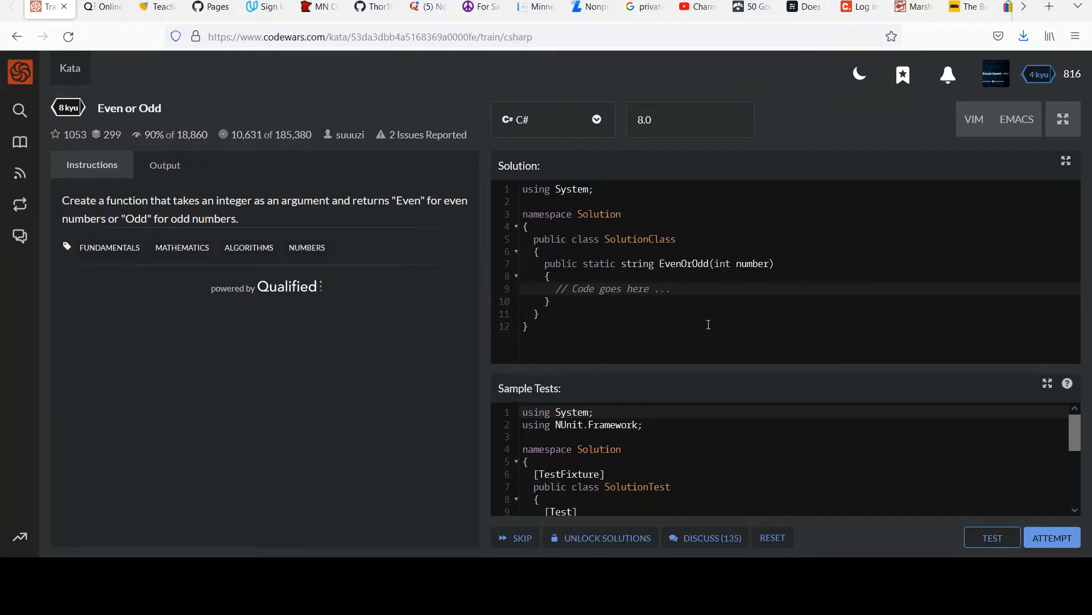
Step: Replace the placeholder comment with the test line int num = 10 / 3;
{"action": "left_click", "coordinate": [669, 289]}
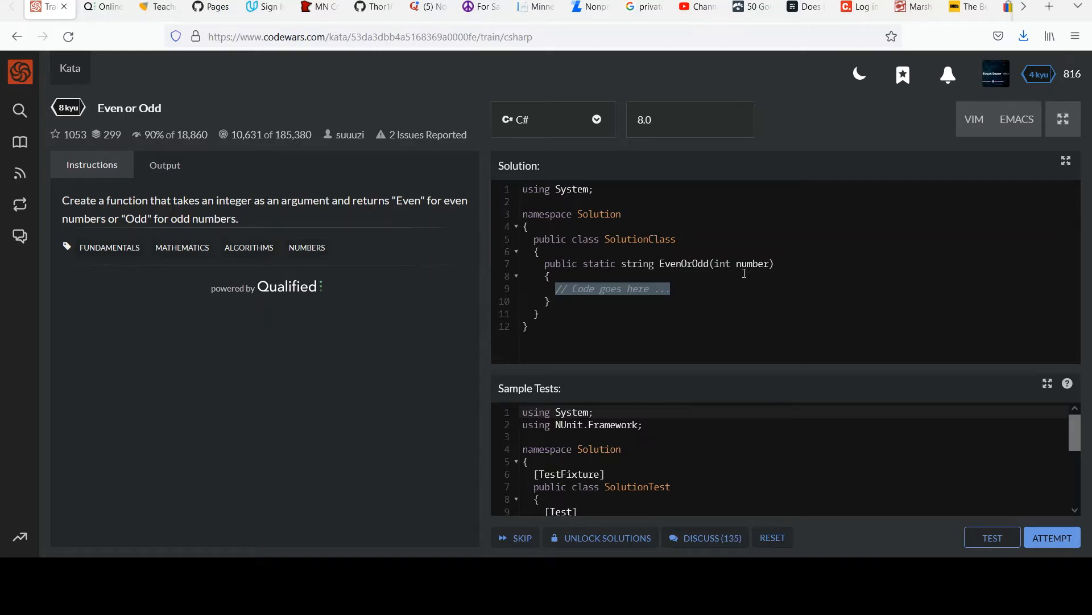
{"action": "type", "text": "%"}
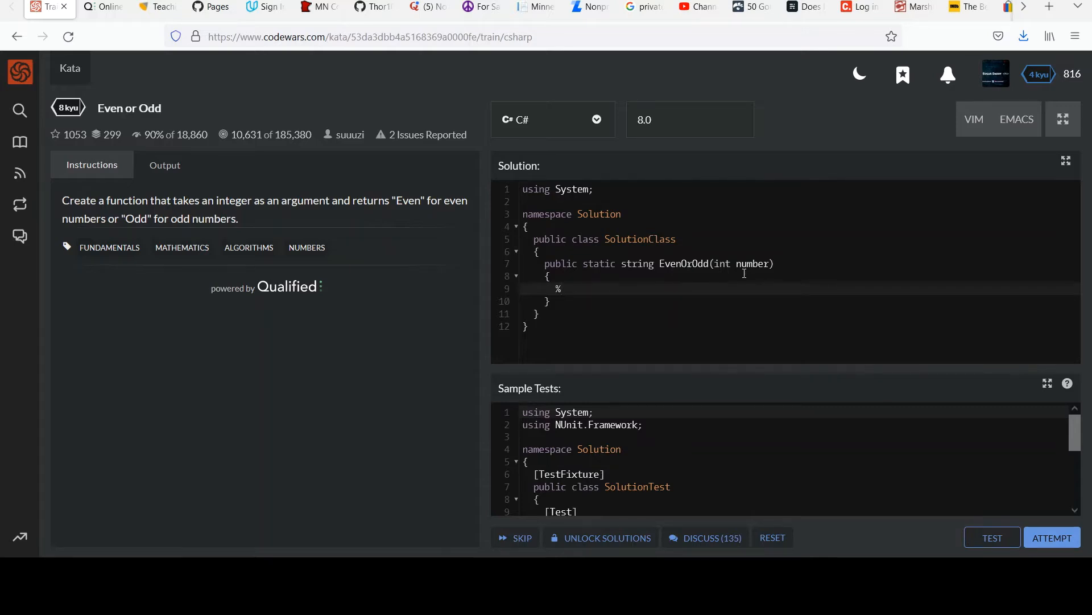
{"action": "key", "text": "Backspace"}
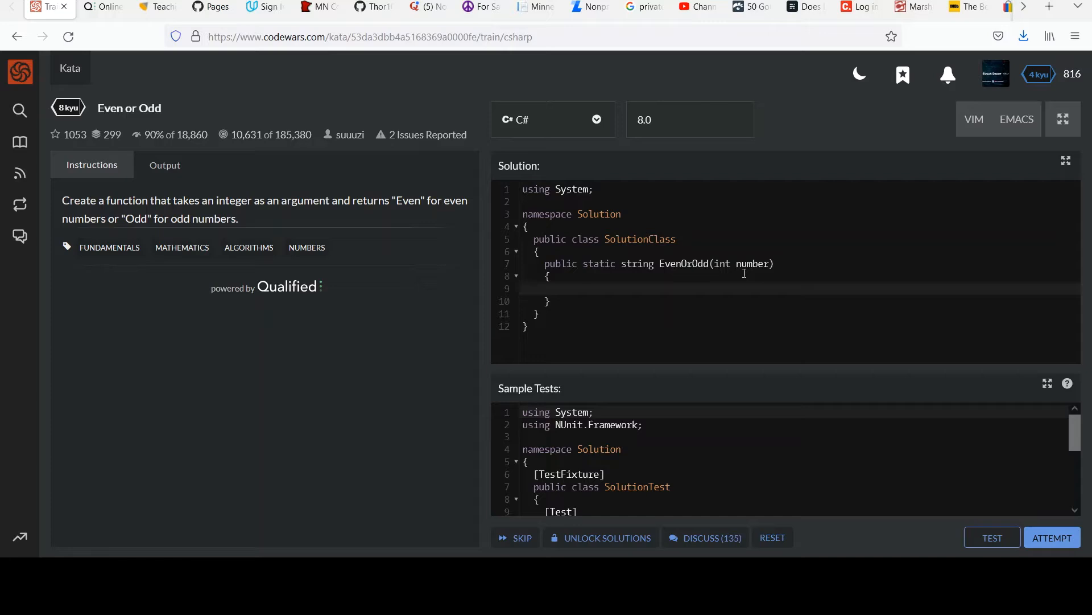
{"action": "type", "text": "10 / 3"}
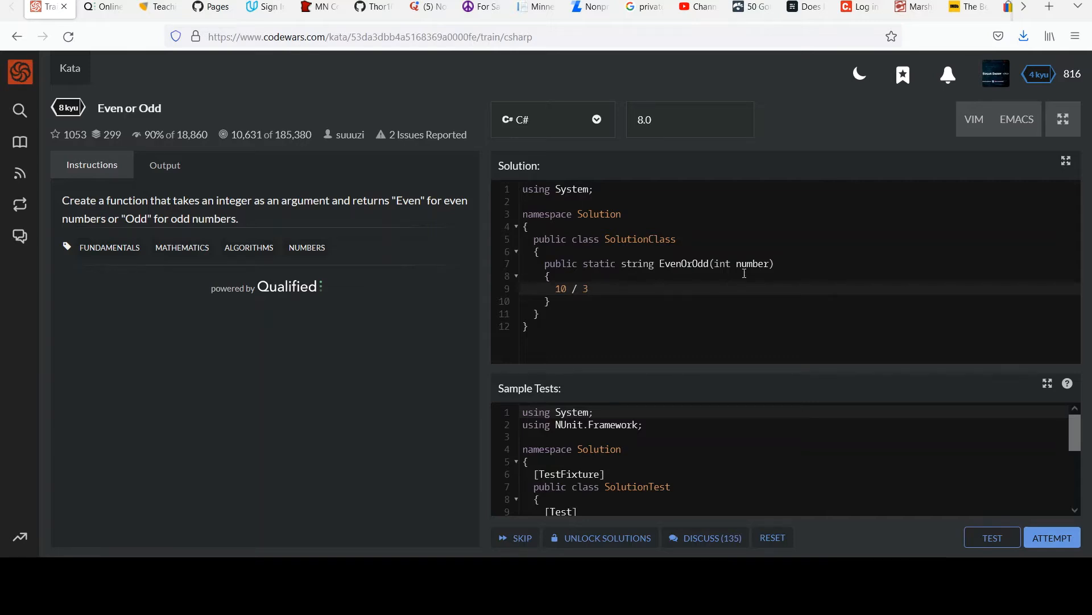
{"action": "type", "text": "int"}
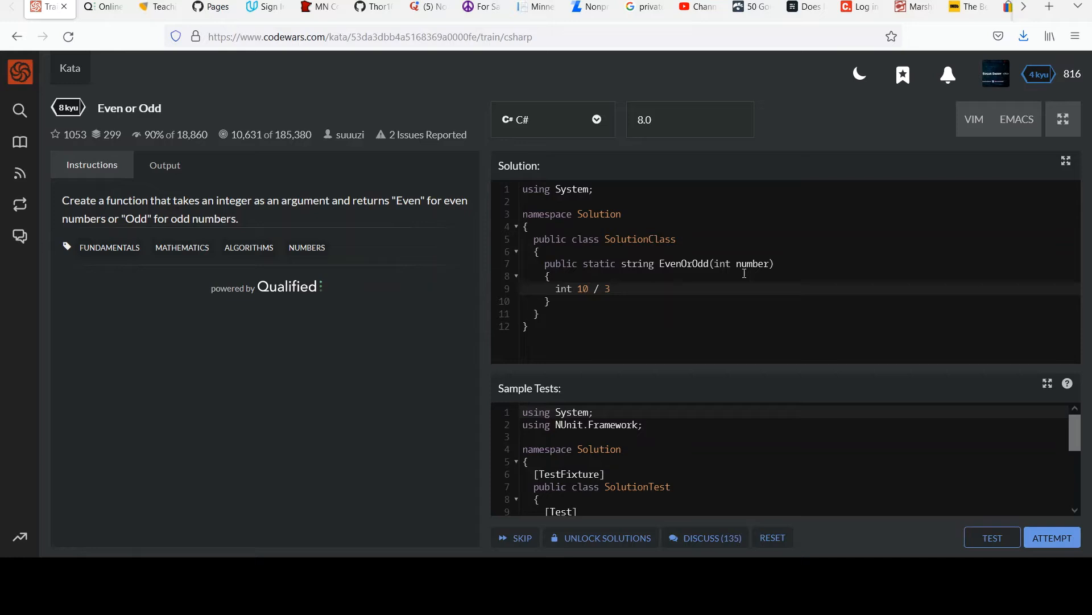
{"action": "type", "text": "num ="}
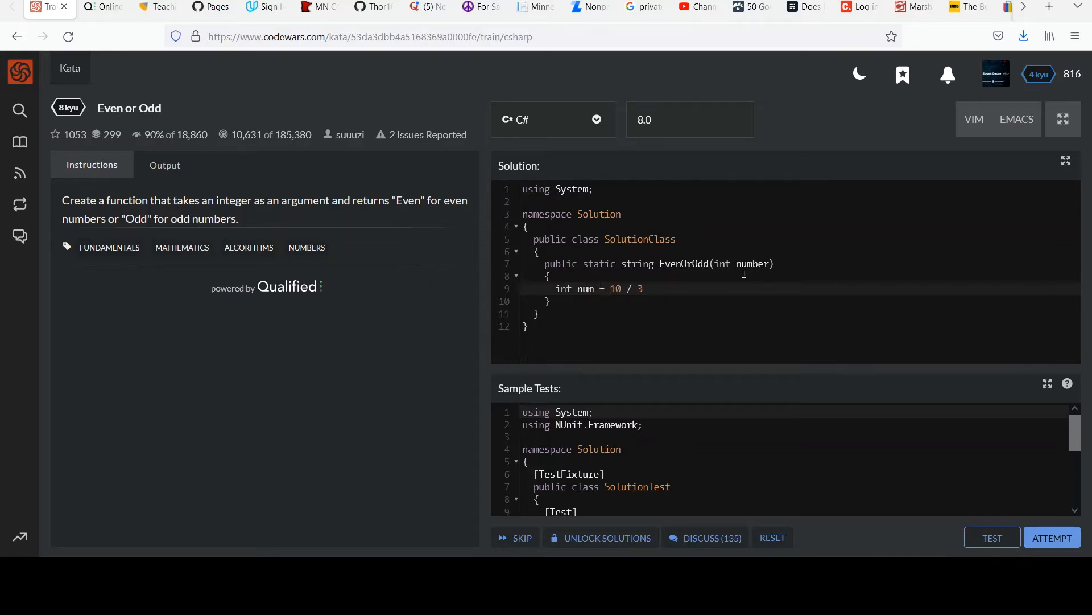
{"action": "type", "text": ";"}
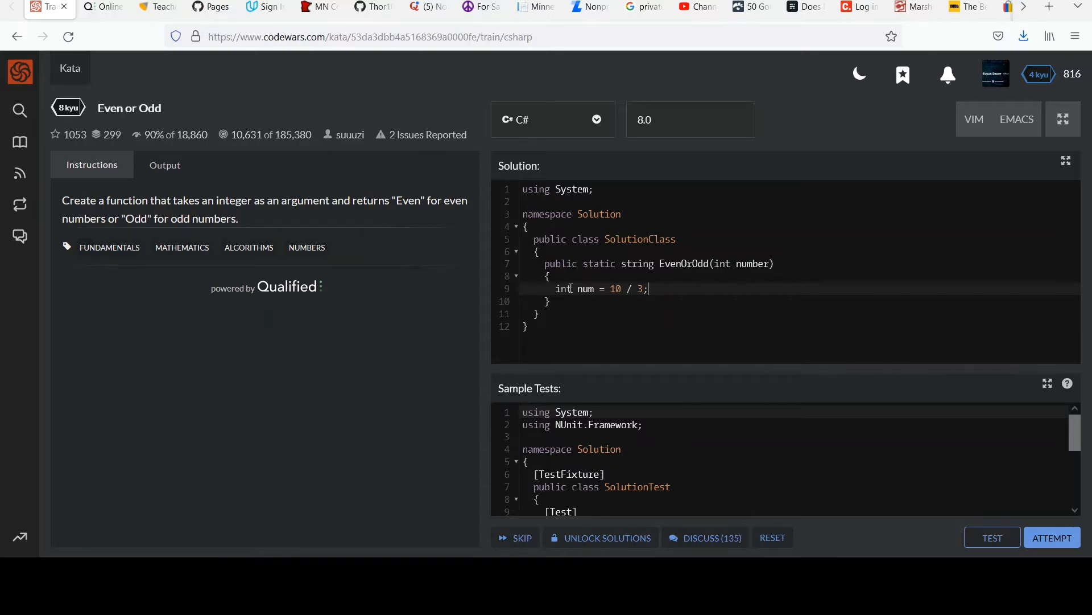
Step: Change the test line to float num = 10 % 3;
{"action": "double_click", "coordinate": [562, 289]}
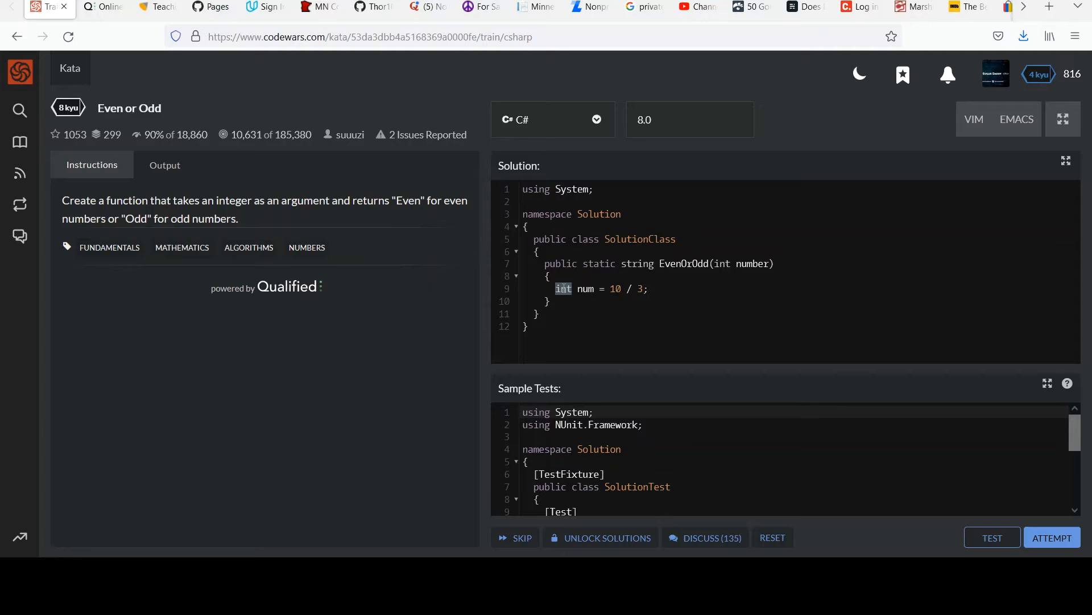
{"action": "type", "text": "float"}
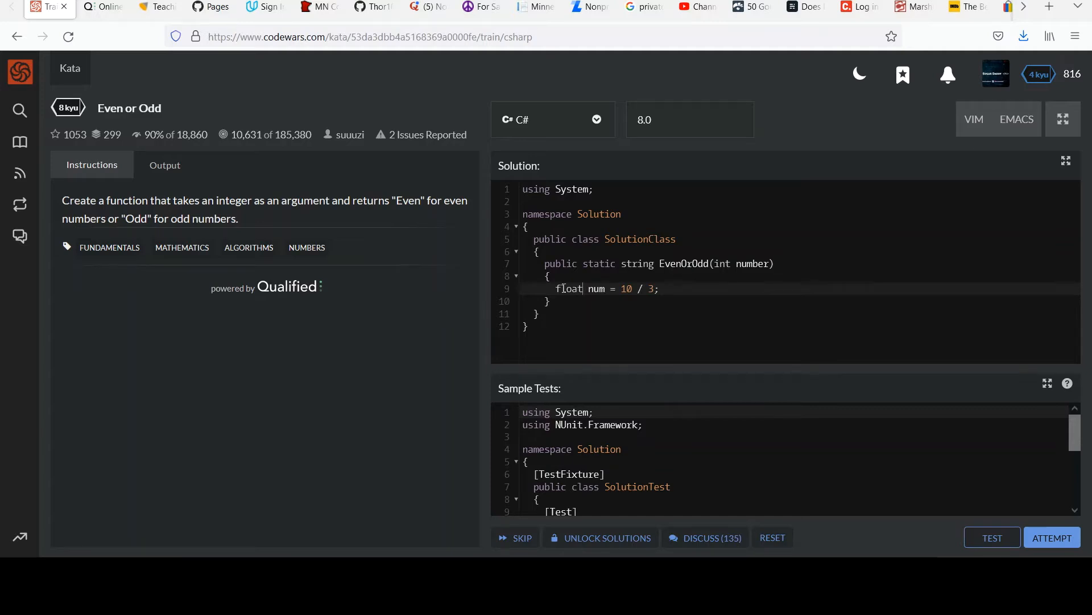
{"action": "double_click", "coordinate": [568, 288]}
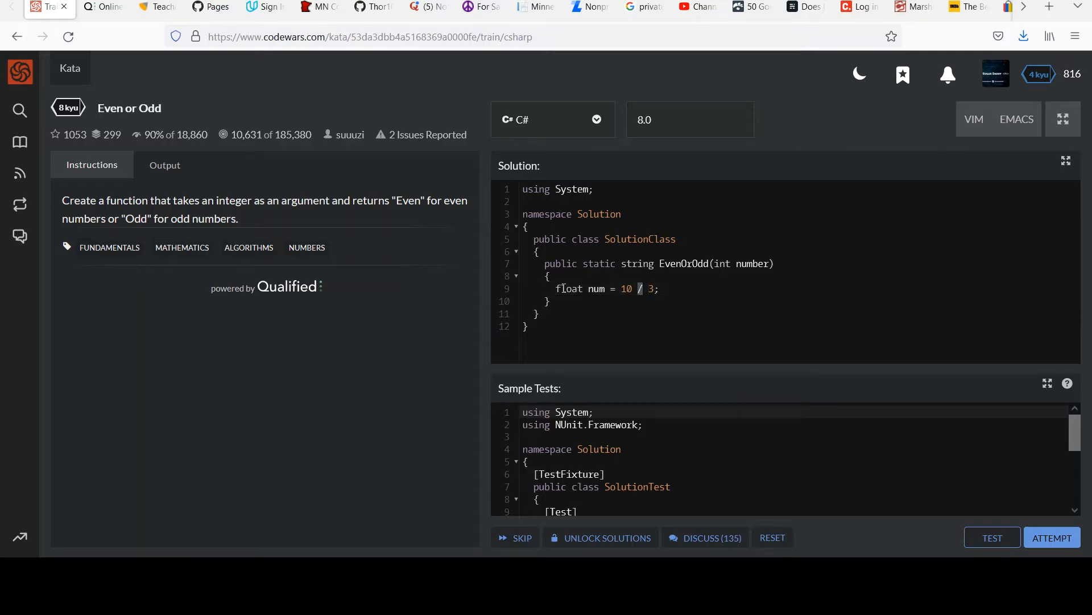
{"action": "type", "text": "%"}
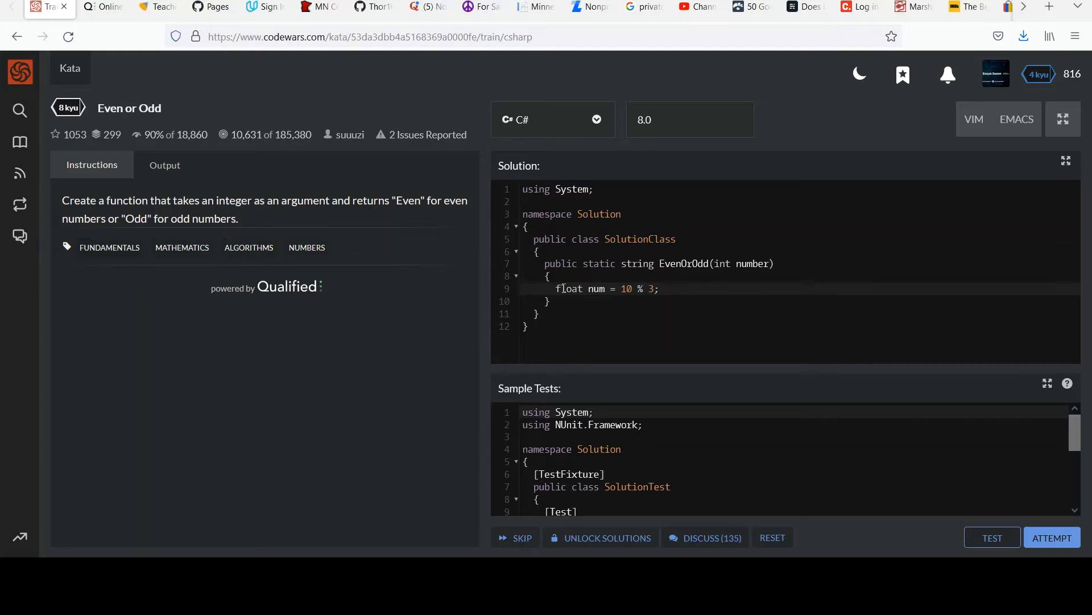
{"action": "left_click", "coordinate": [655, 288]}
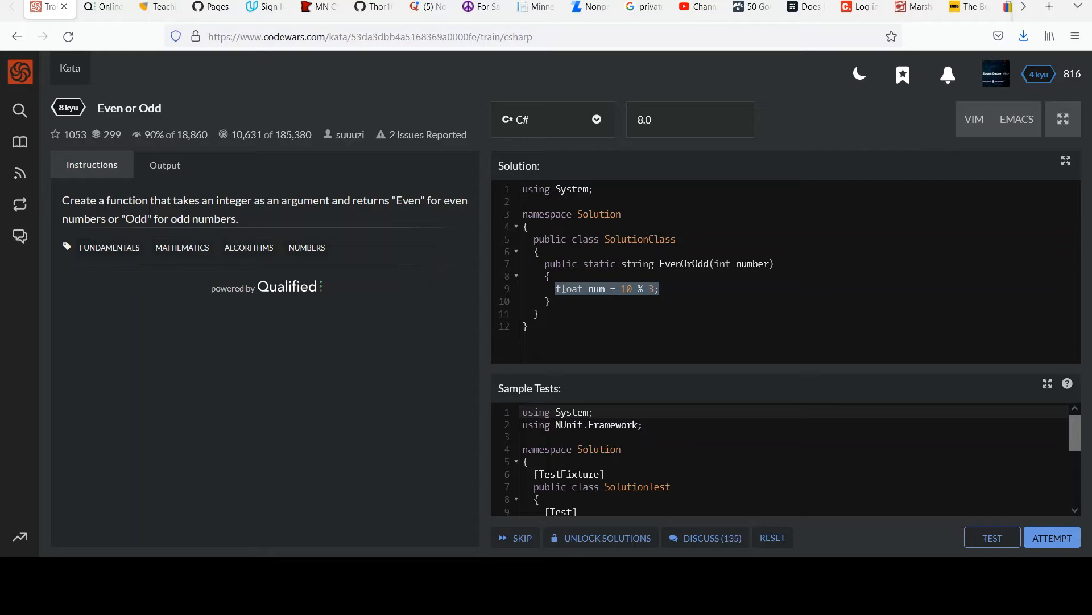
Step: Write the condition if (number % 2 == 0) in place of the test line
{"action": "type", "text": "number"}
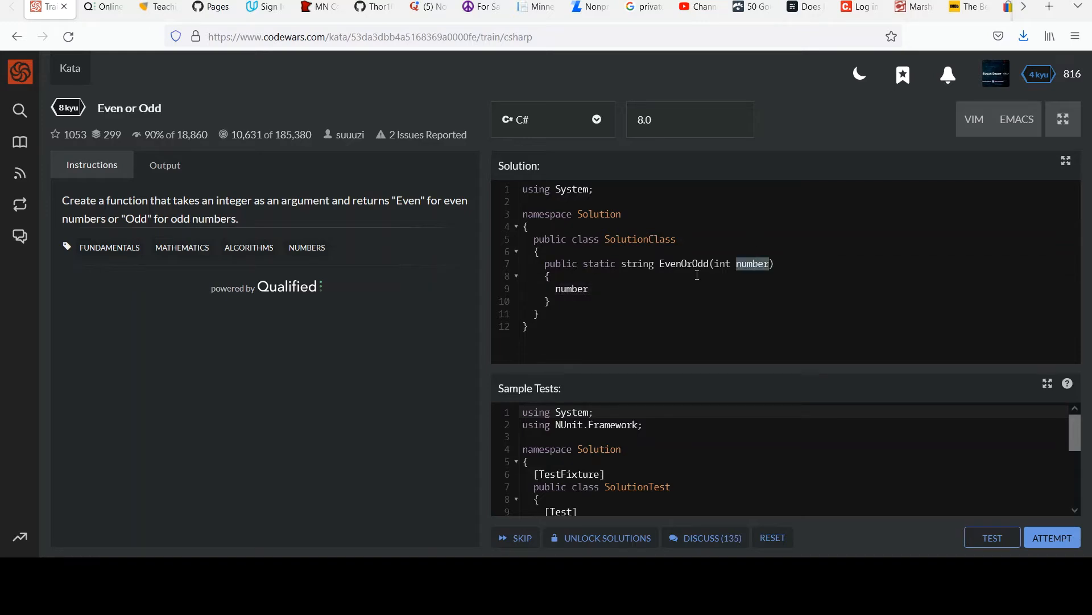
{"action": "left_click", "coordinate": [589, 289]}
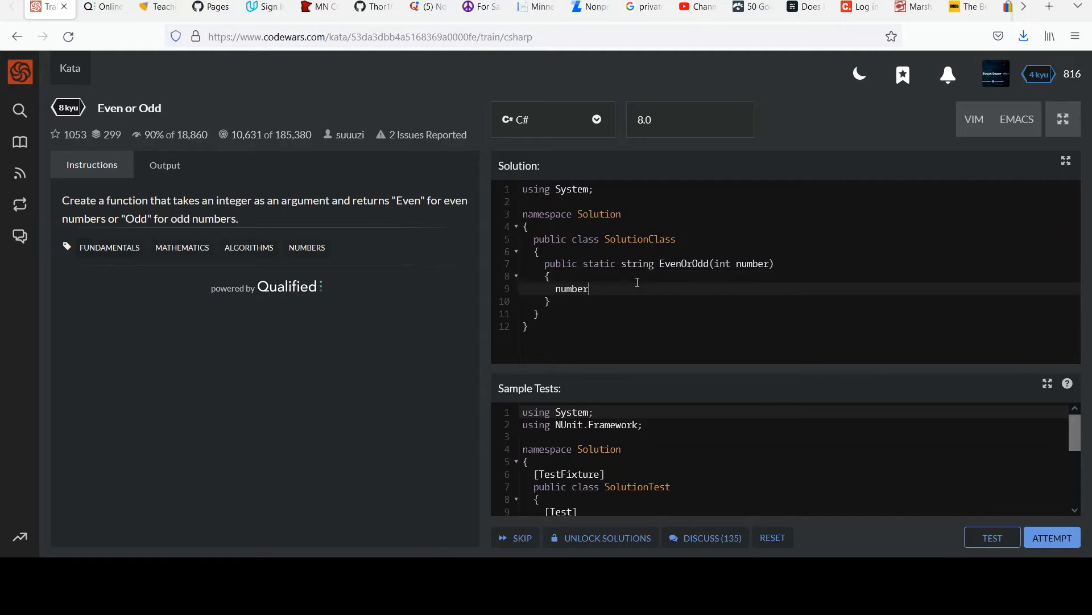
{"action": "type", "text": "% 2"}
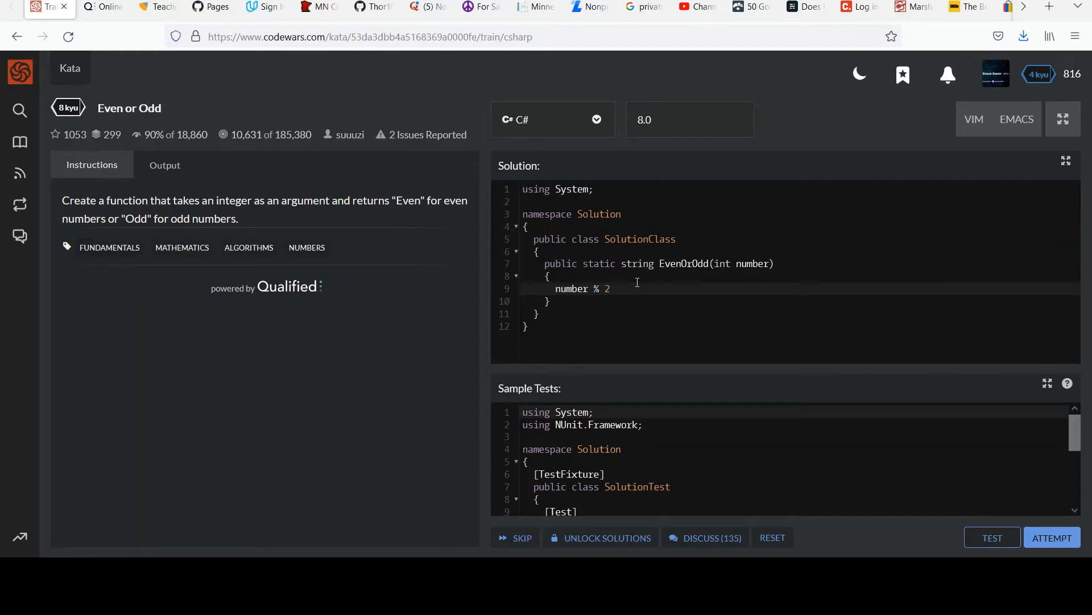
{"action": "type", "text": "if ("}
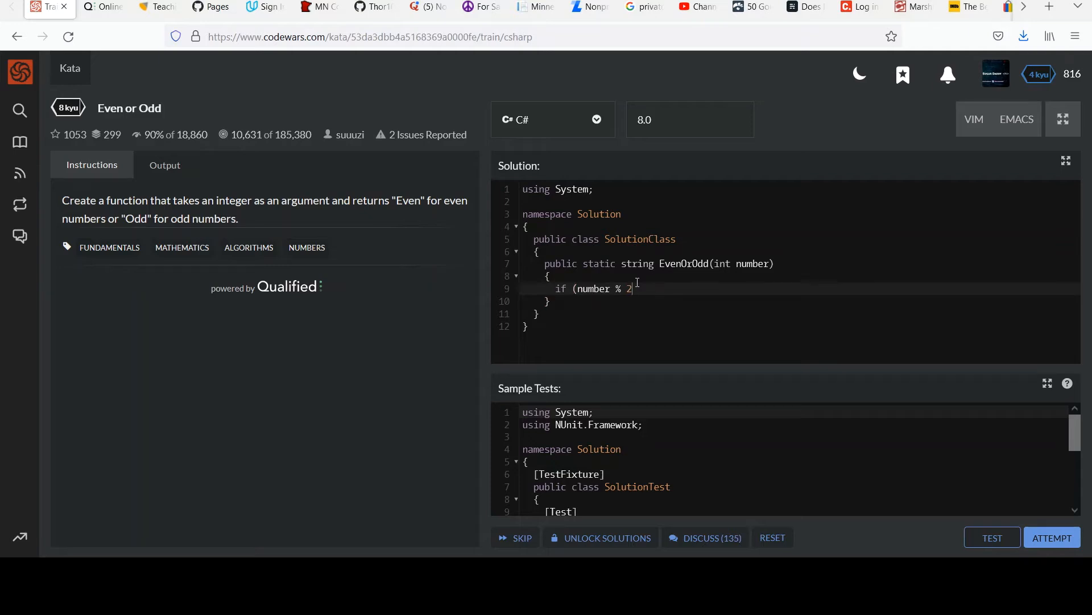
{"action": "type", "text": "=="}
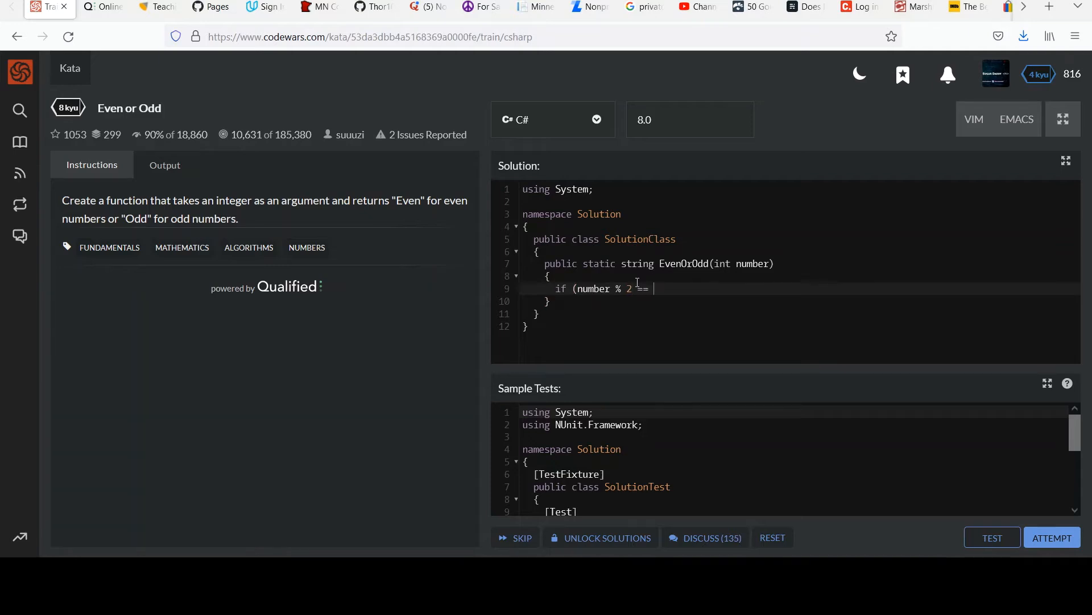
{"action": "type", "text": "0)"}
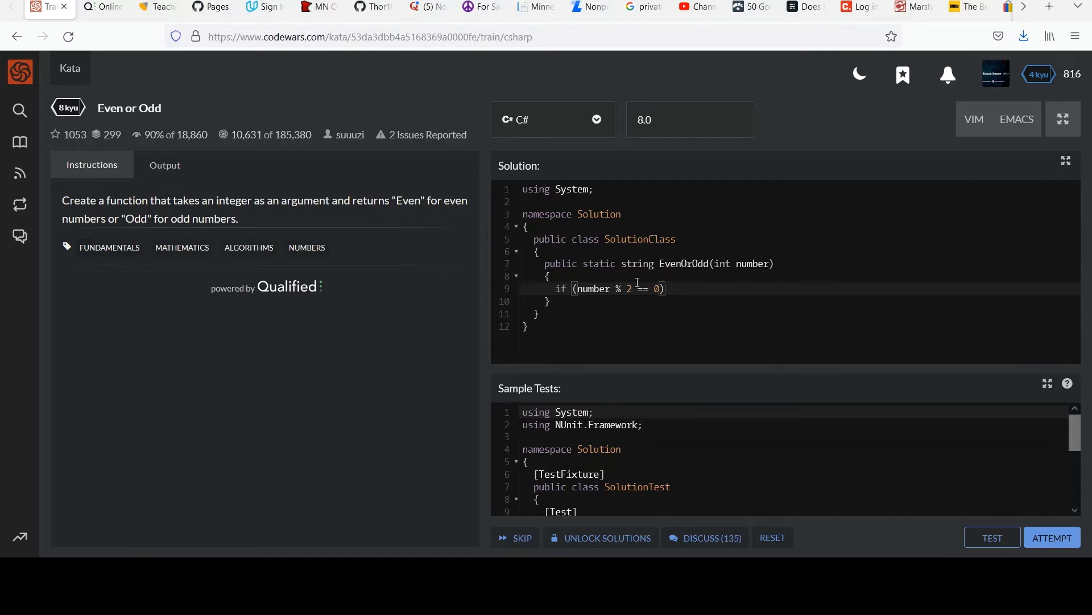
Step: Add return "Even"; beneath the even-number condition
{"action": "type", "text": "return"}
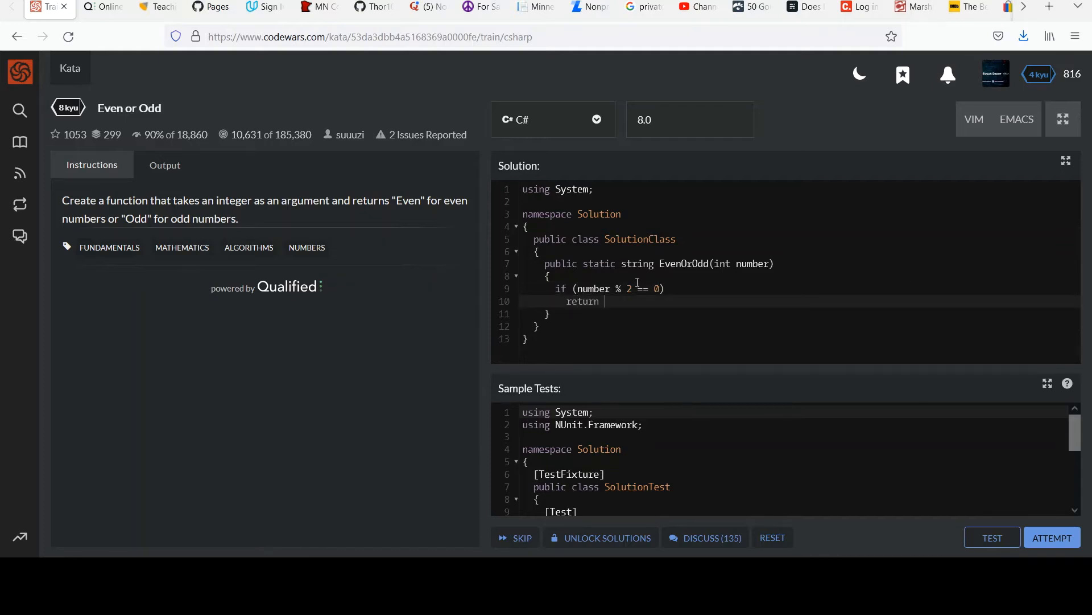
{"action": "type", "text": "\""}
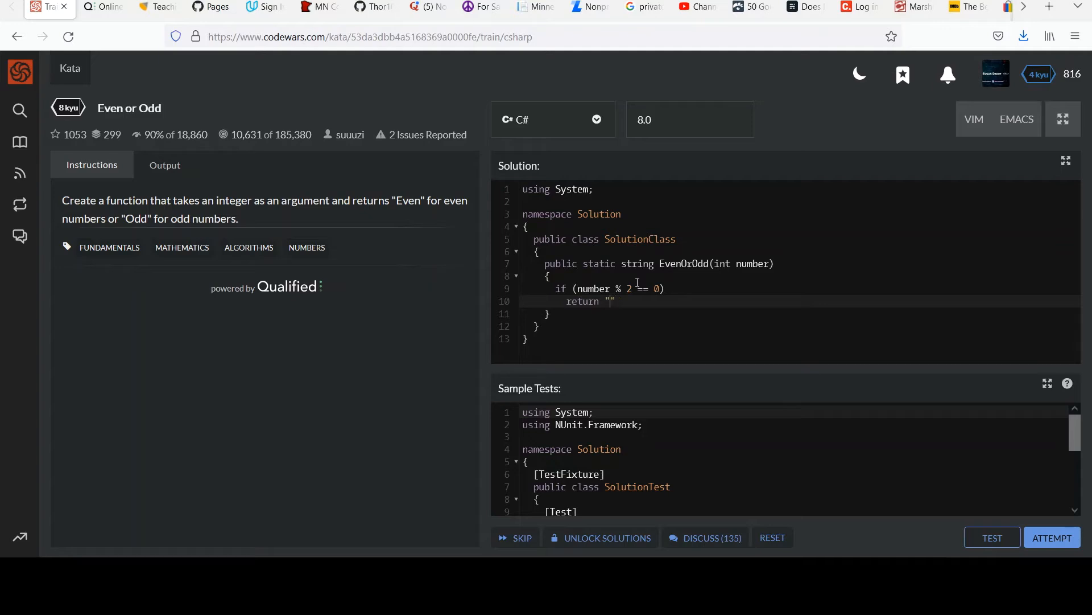
{"action": "type", "text": "Even"}
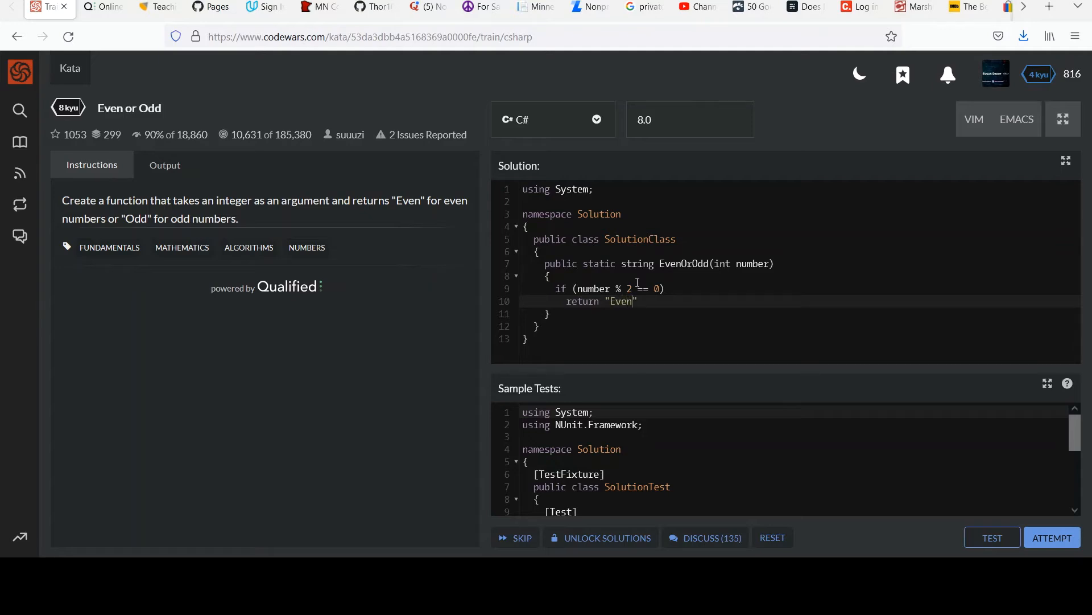
{"action": "left_click_drag", "start_coordinate": [62, 199], "coordinate": [238, 218]}
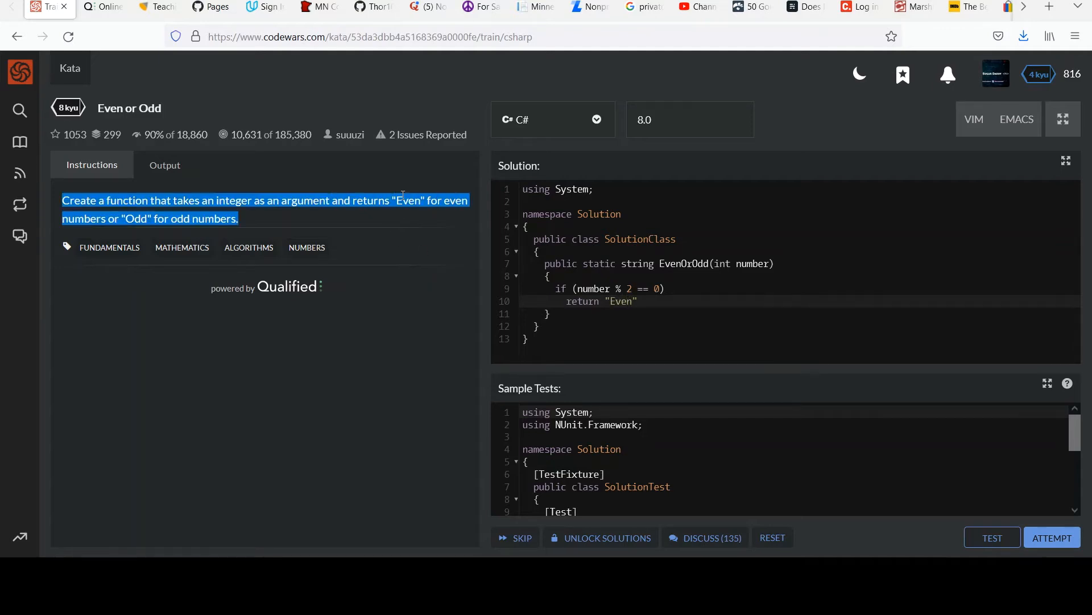
{"action": "left_click", "coordinate": [637, 301]}
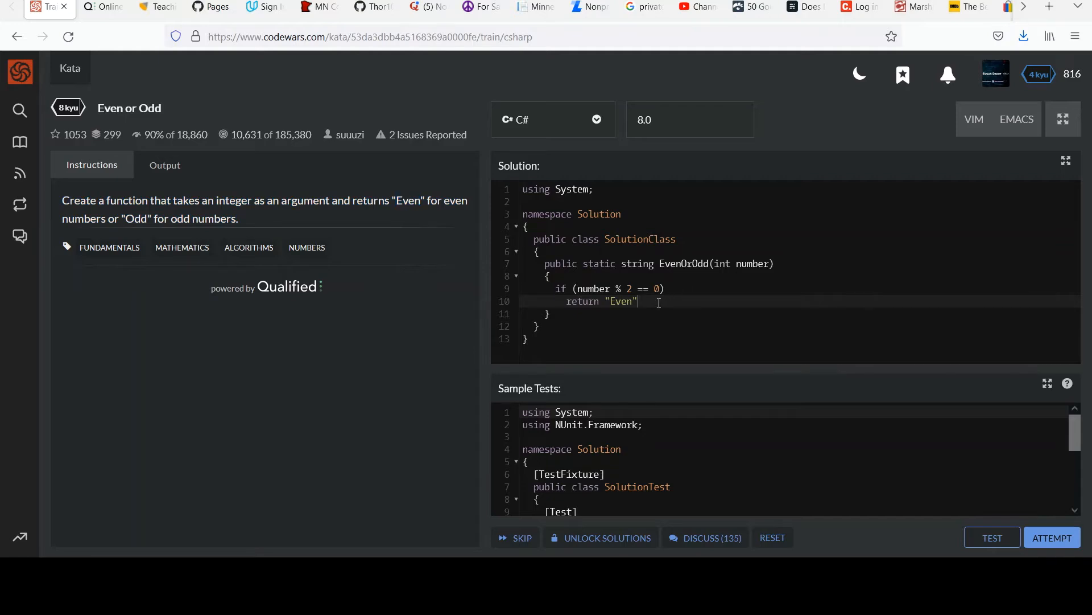
{"action": "type", "text": ";"}
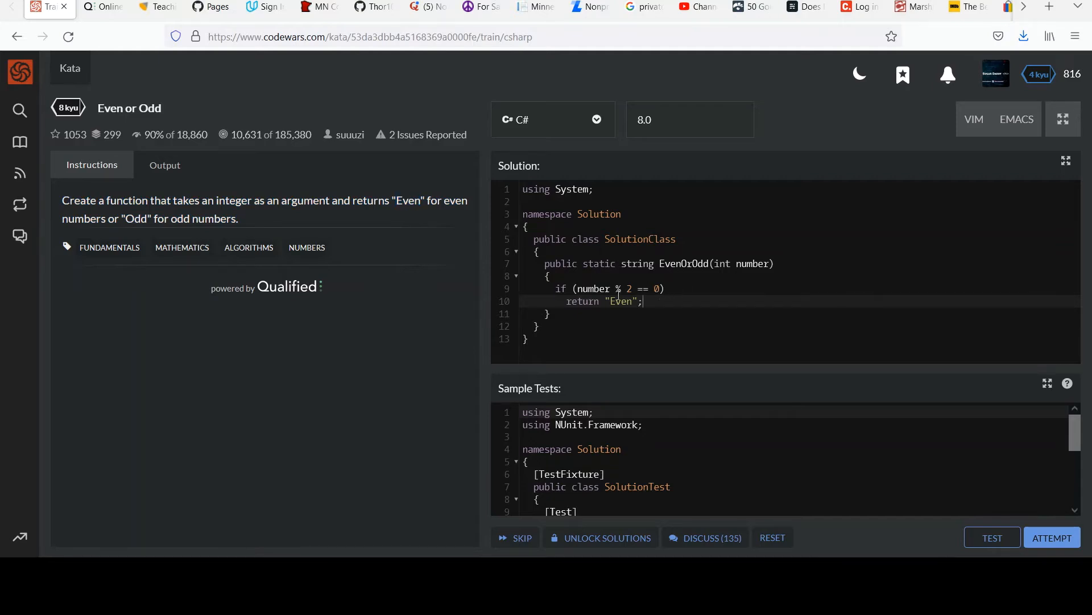
{"action": "double_click", "coordinate": [637, 264]}
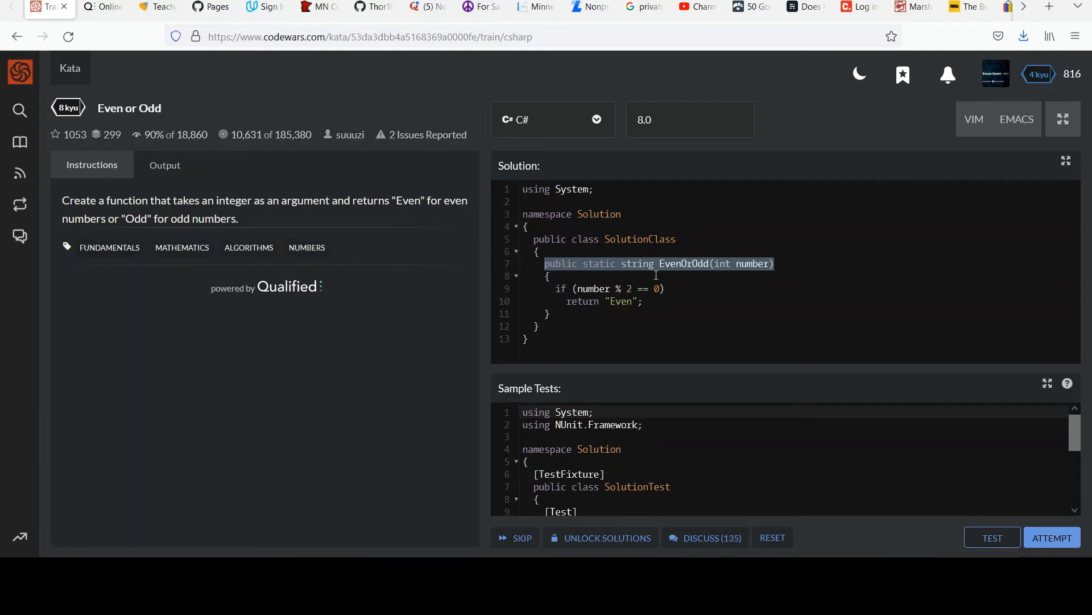
{"action": "double_click", "coordinate": [636, 263]}
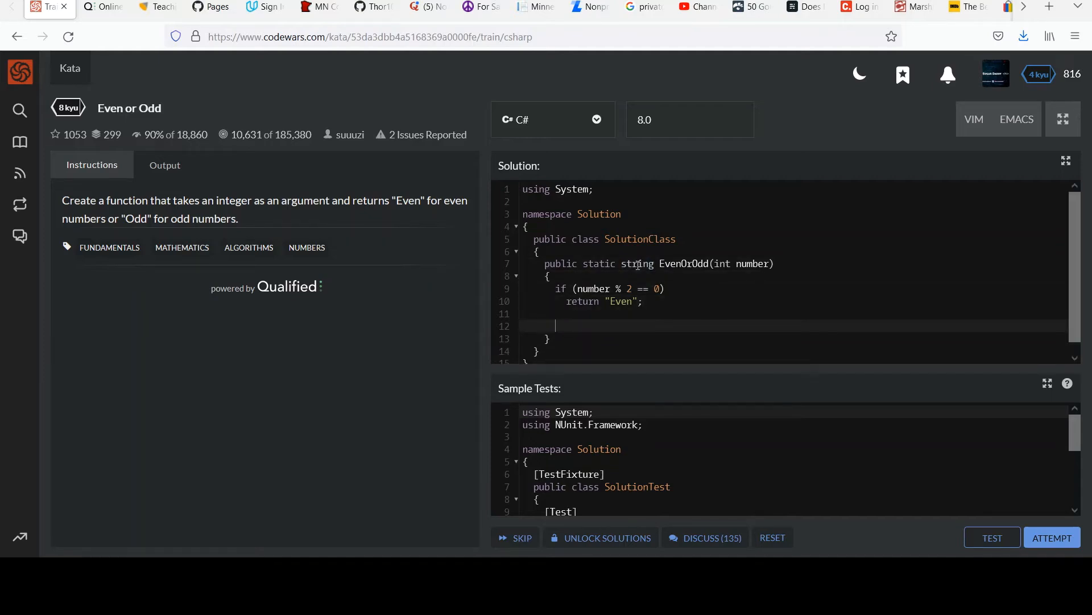
Step: Add return "Odd"; and drop the separate if (number % 2 == 1) check
{"action": "type", "text": "if (number % 2 == 1"}
{"action": "type", "text": "re"}
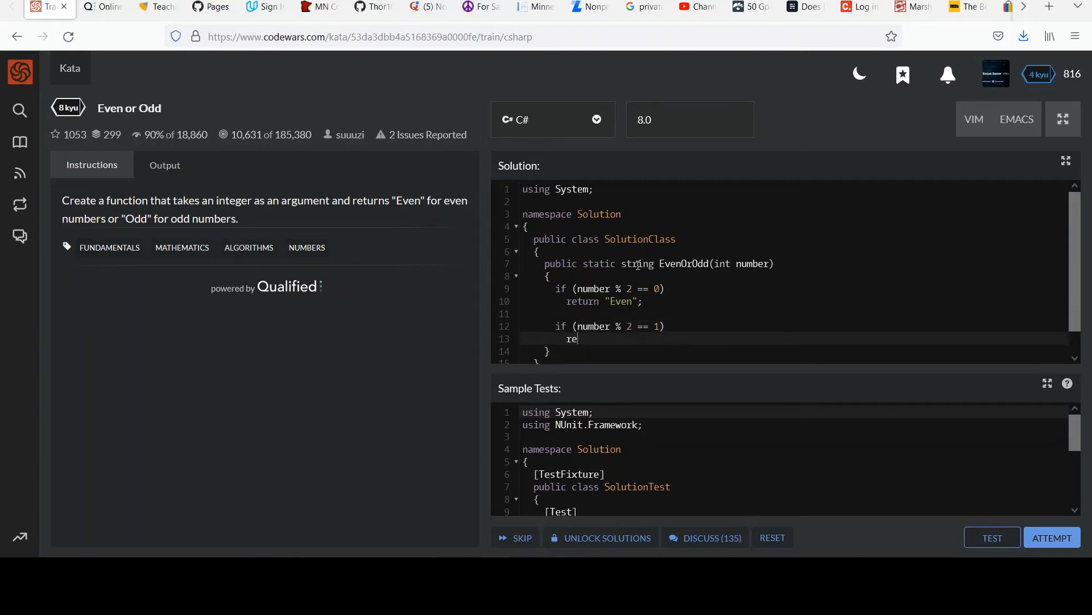
{"action": "type", "text": "turn \"Odd\";"}
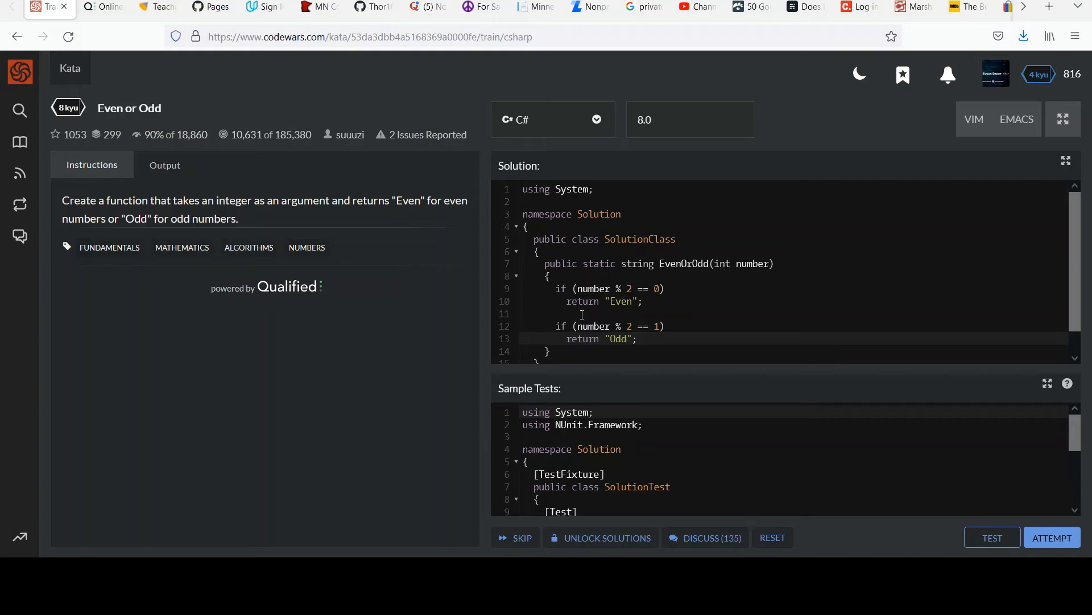
{"action": "left_click", "coordinate": [639, 339]}
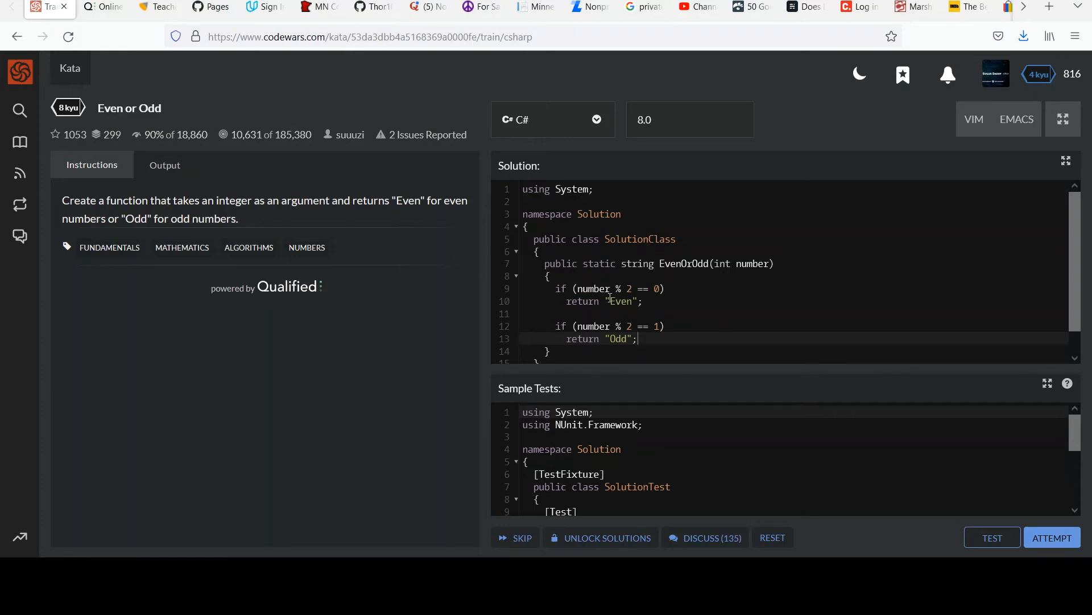
{"action": "double_click", "coordinate": [593, 288]}
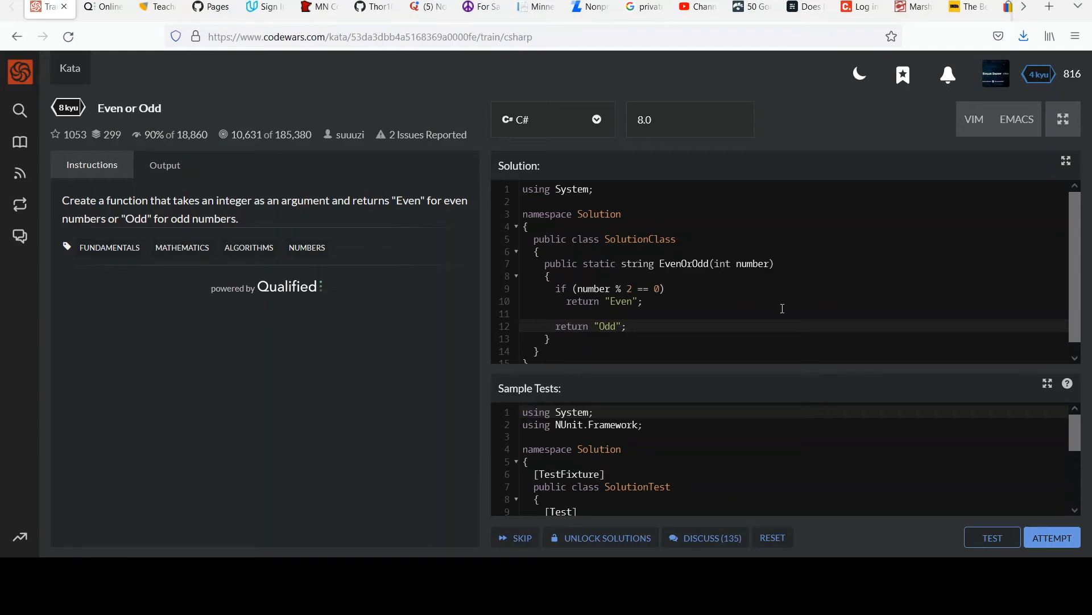
Step: Run the sample tests and scroll the Sample Tests panel; one passes, none fail
{"action": "left_click", "coordinate": [165, 165]}
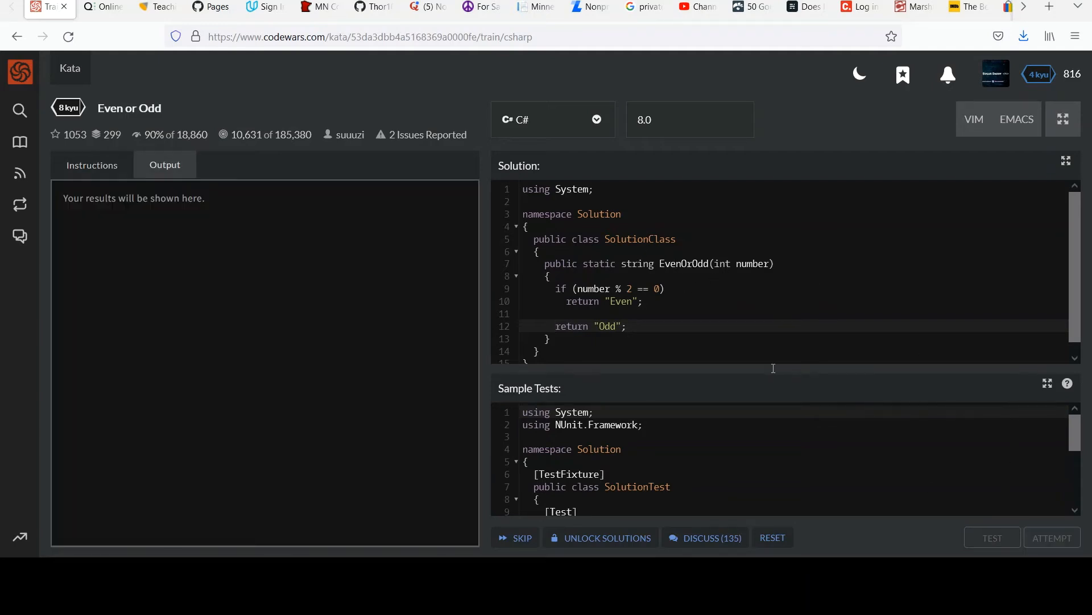
{"action": "left_click", "coordinate": [991, 537]}
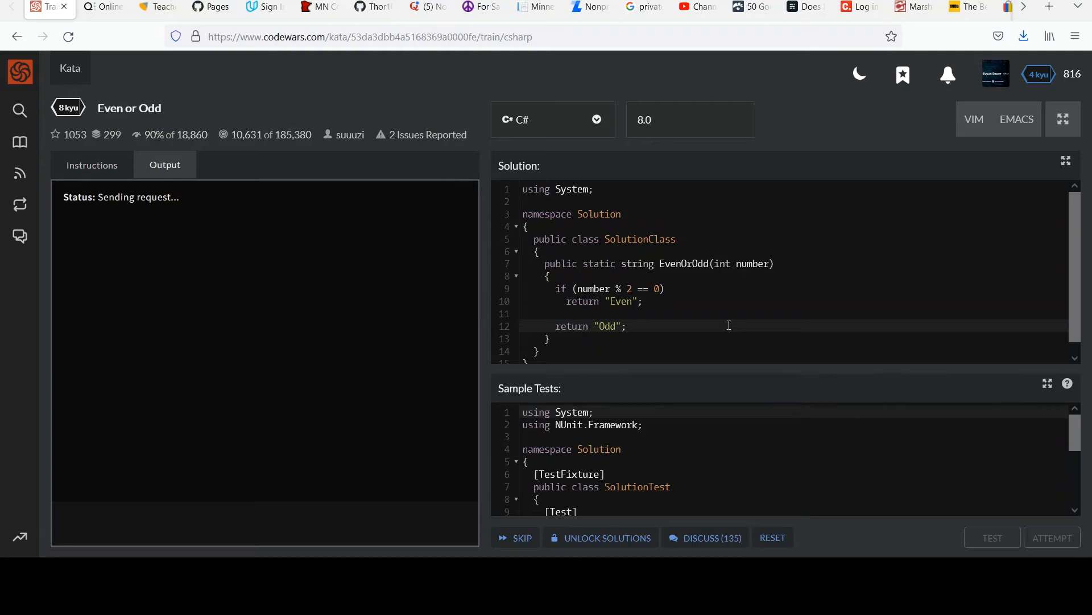
{"action": "left_click", "coordinate": [992, 538]}
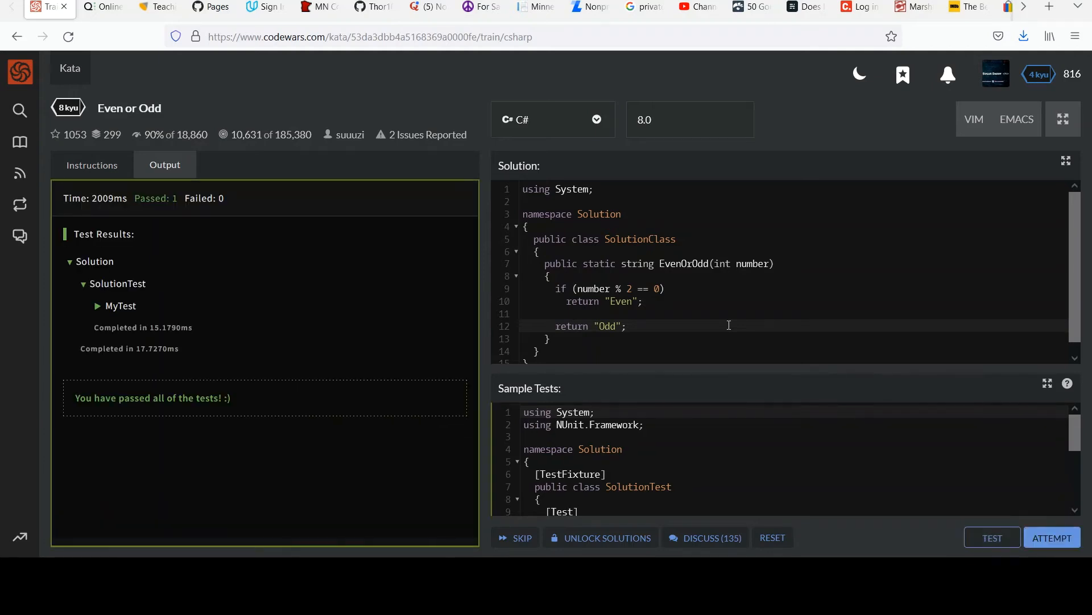
{"action": "mouse_move", "coordinate": [1053, 537]}
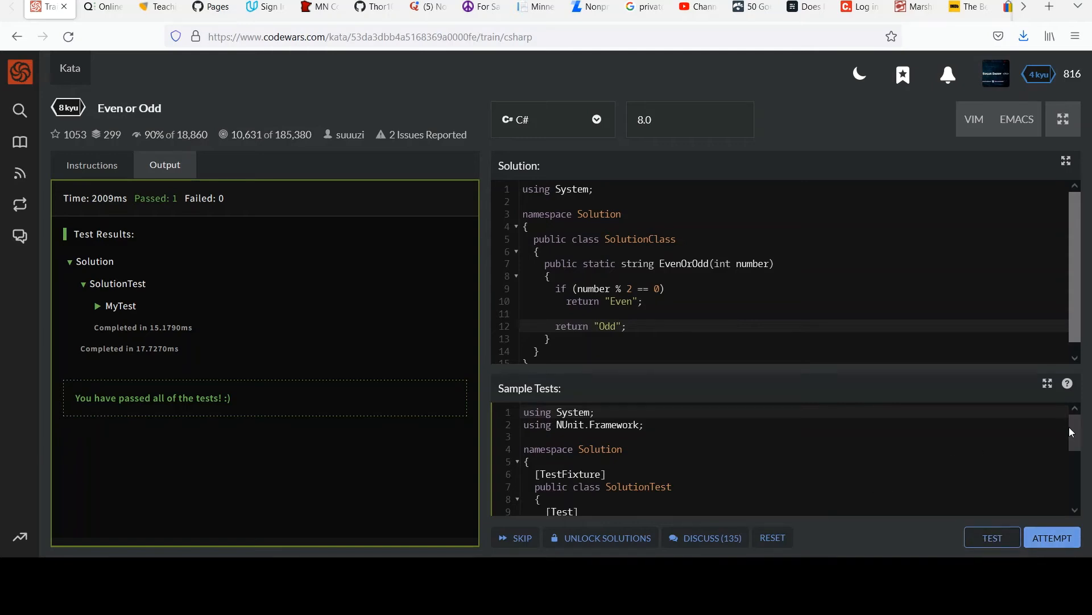
{"action": "scroll", "scroll_direction": "down", "scroll_amount": 3}
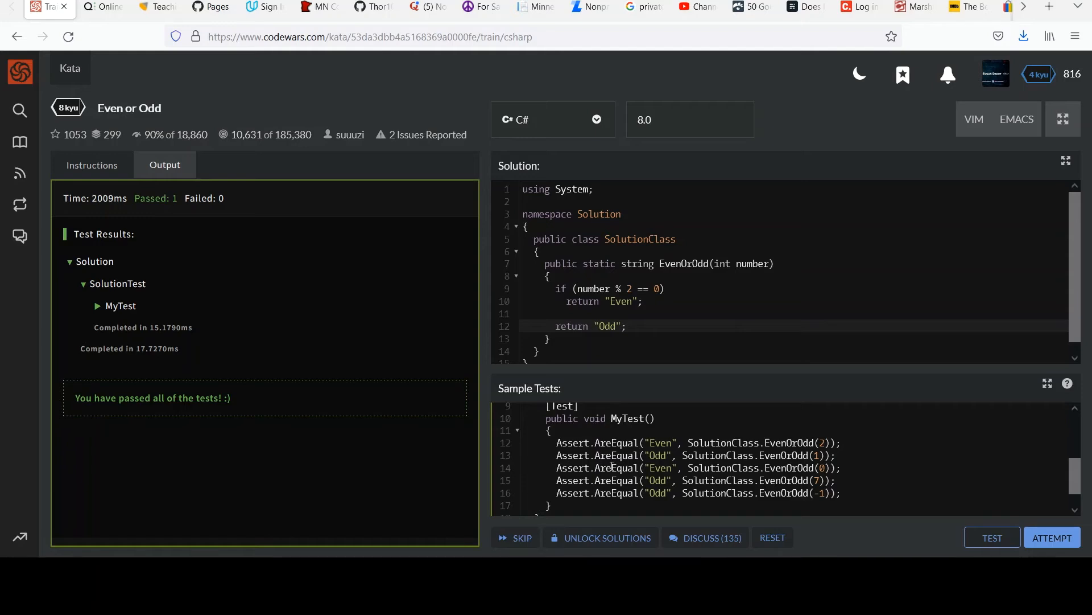
{"action": "mouse_move", "coordinate": [1051, 538]}
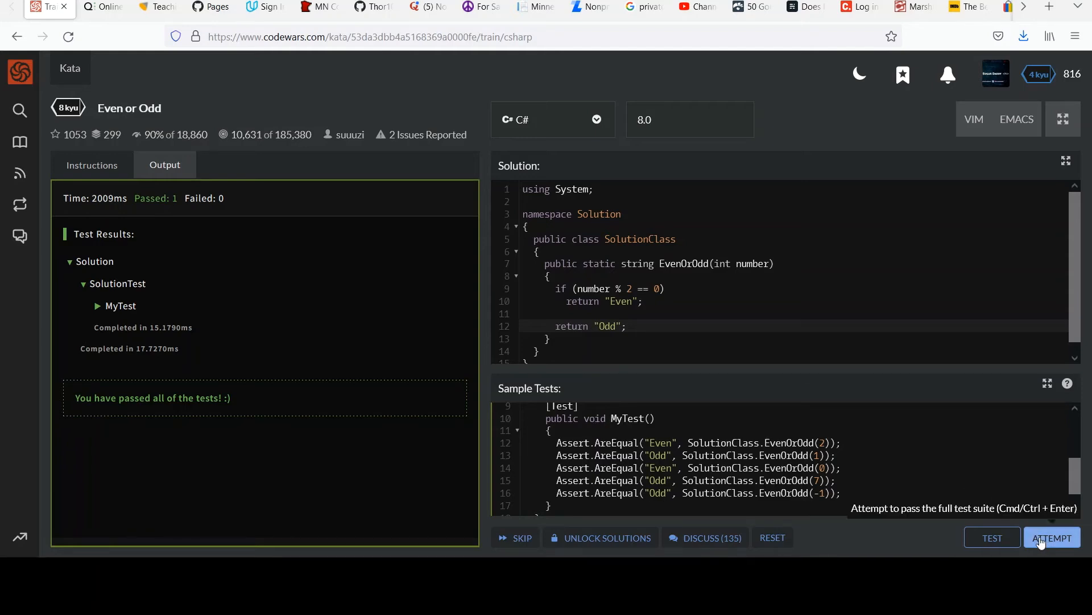
Step: Attempt the full suite: AdditionalTest and BasicTest pass, honour rises from 816 to 818
{"action": "left_click", "coordinate": [1052, 537]}
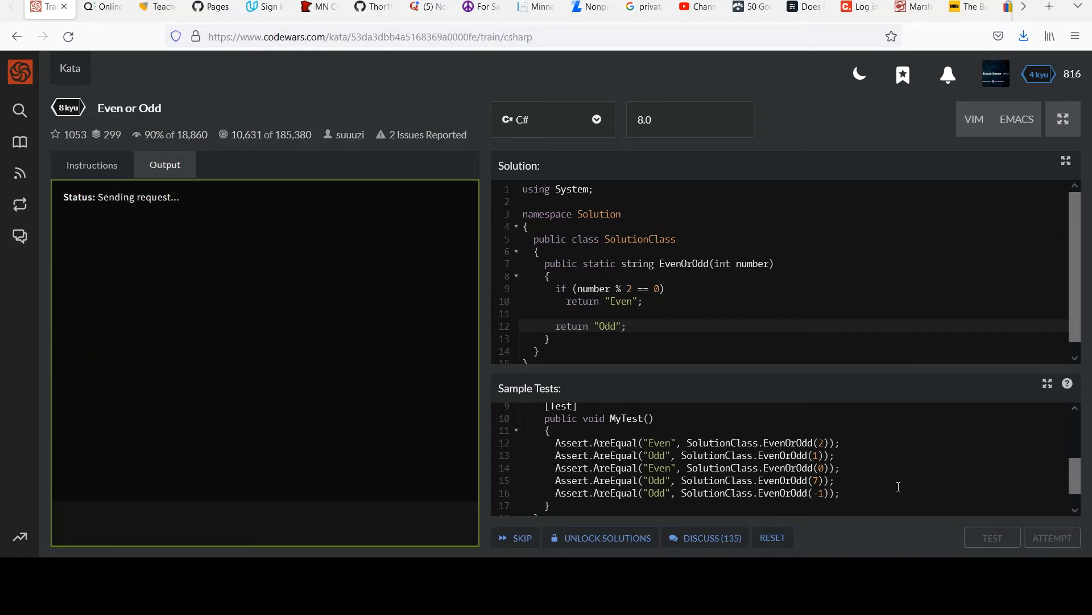
{"action": "left_click", "coordinate": [993, 537]}
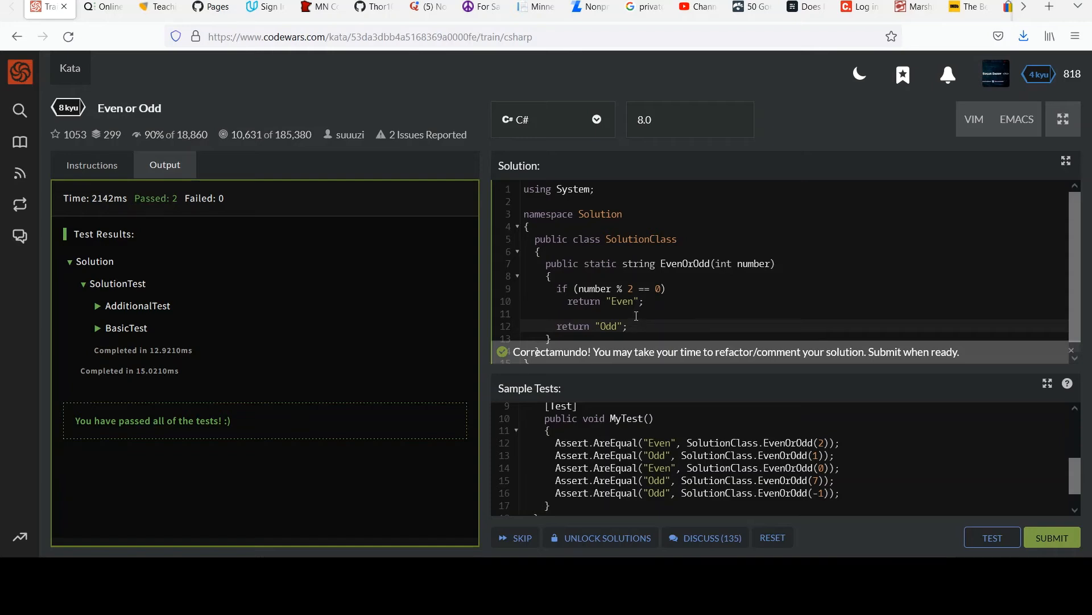
{"action": "mouse_move", "coordinate": [829, 387]}
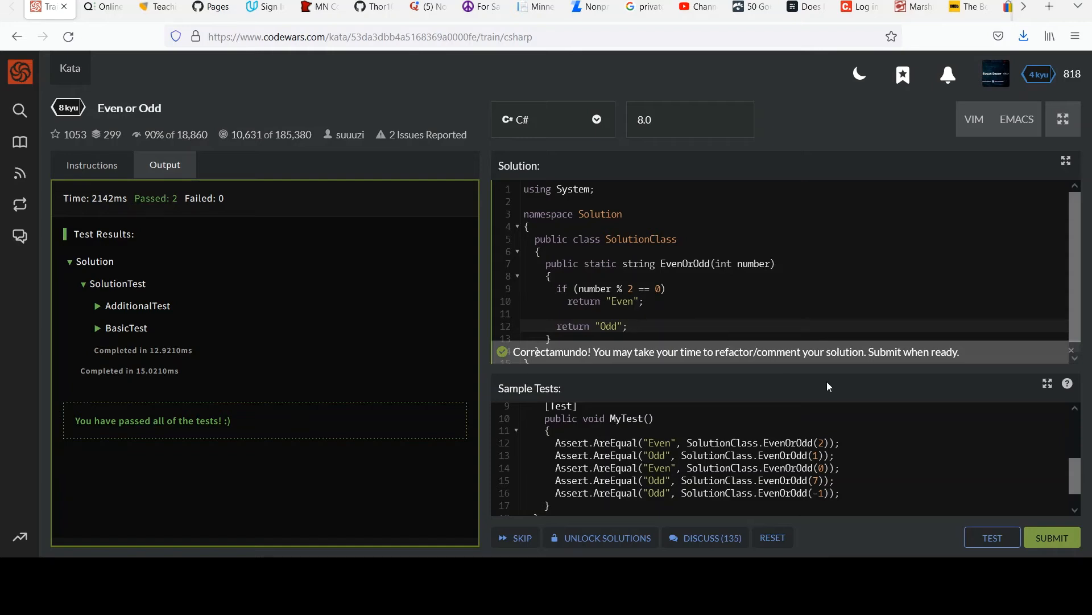
{"action": "mouse_move", "coordinate": [1031, 499]}
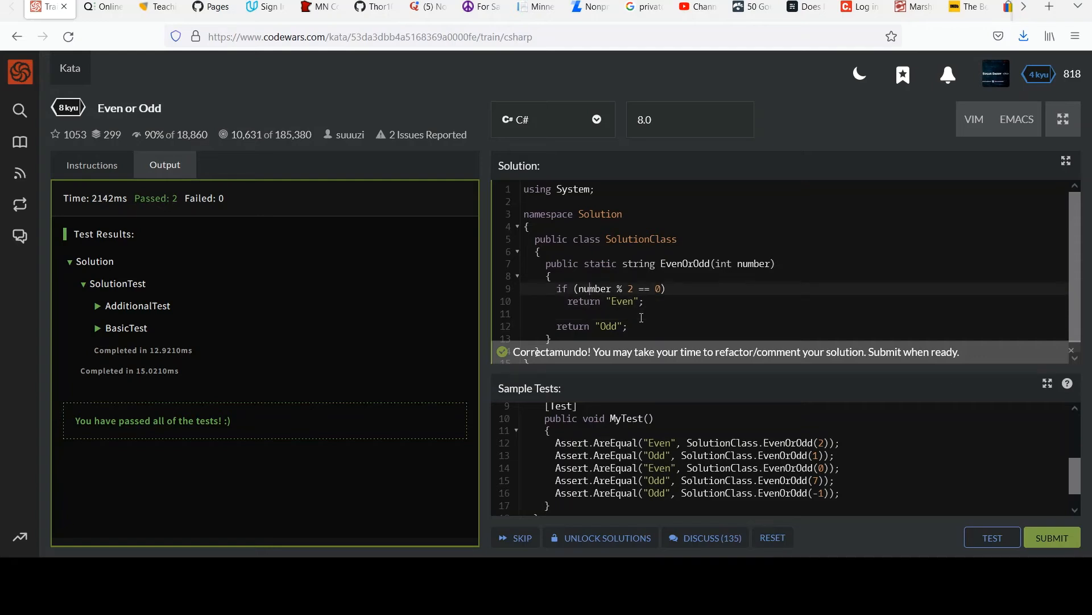
Step: Rewrite the if as return number % 2 == 0 ? "Even" : "Odd"; and delete the leftover return
{"action": "double_click", "coordinate": [561, 288]}
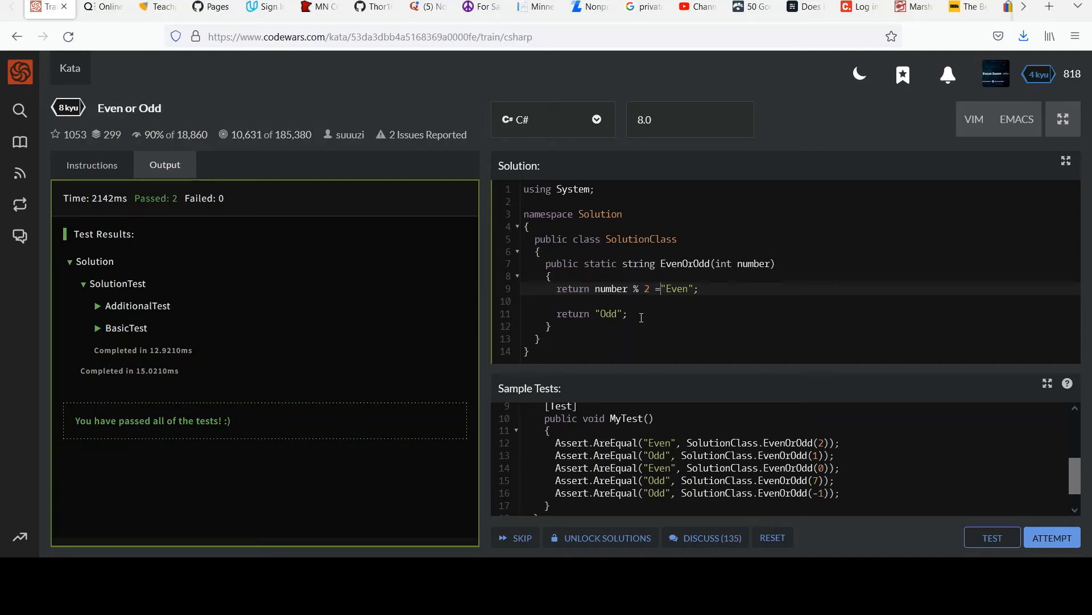
{"action": "type", "text": "= 0"}
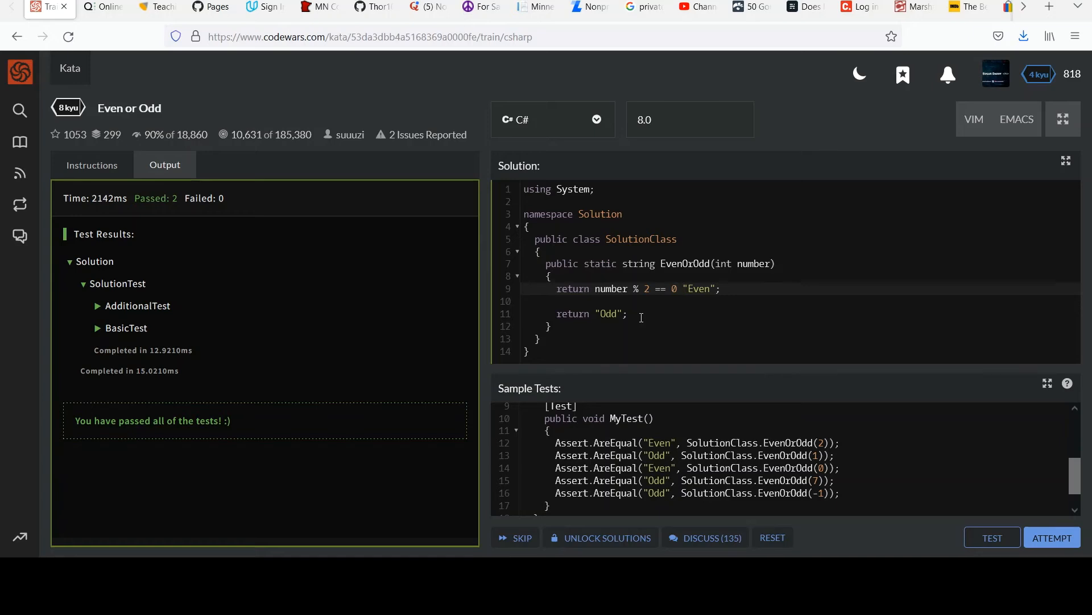
{"action": "type", "text": "?"}
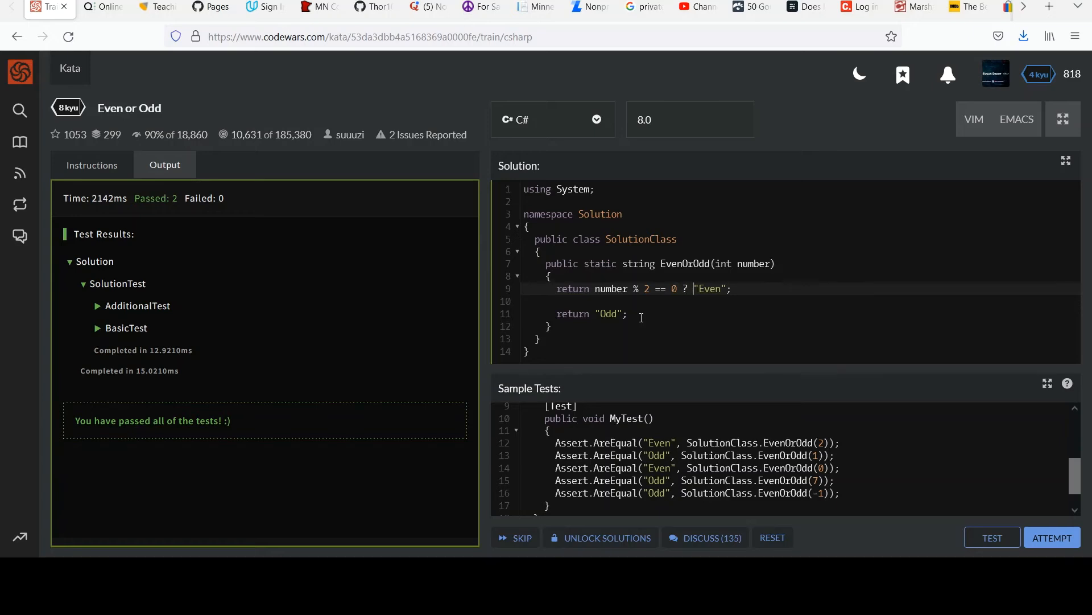
{"action": "type", "text": ":"}
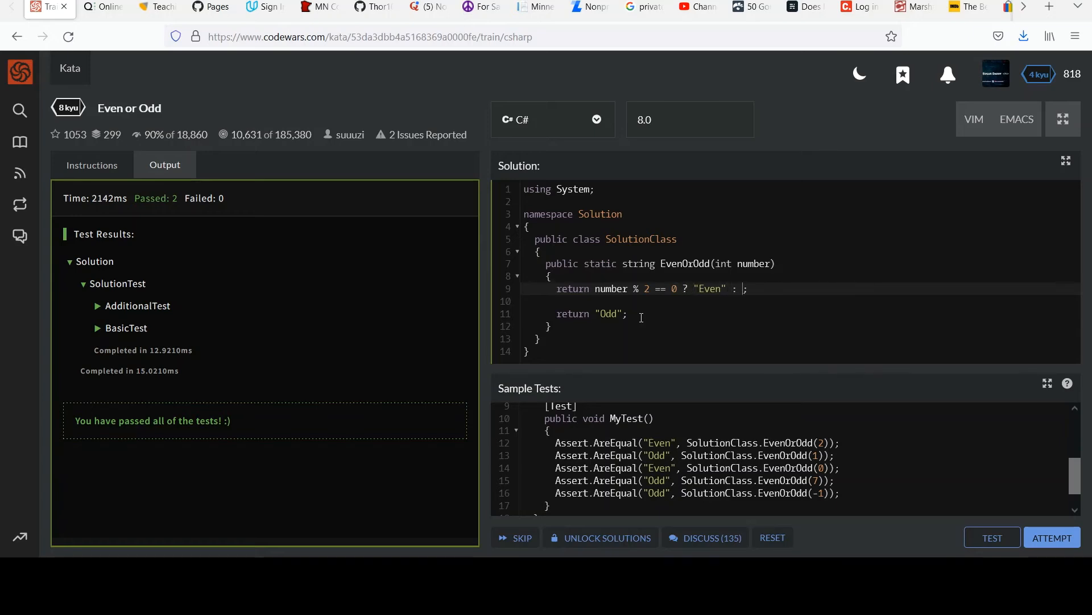
{"action": "type", "text": "\"Odd\""}
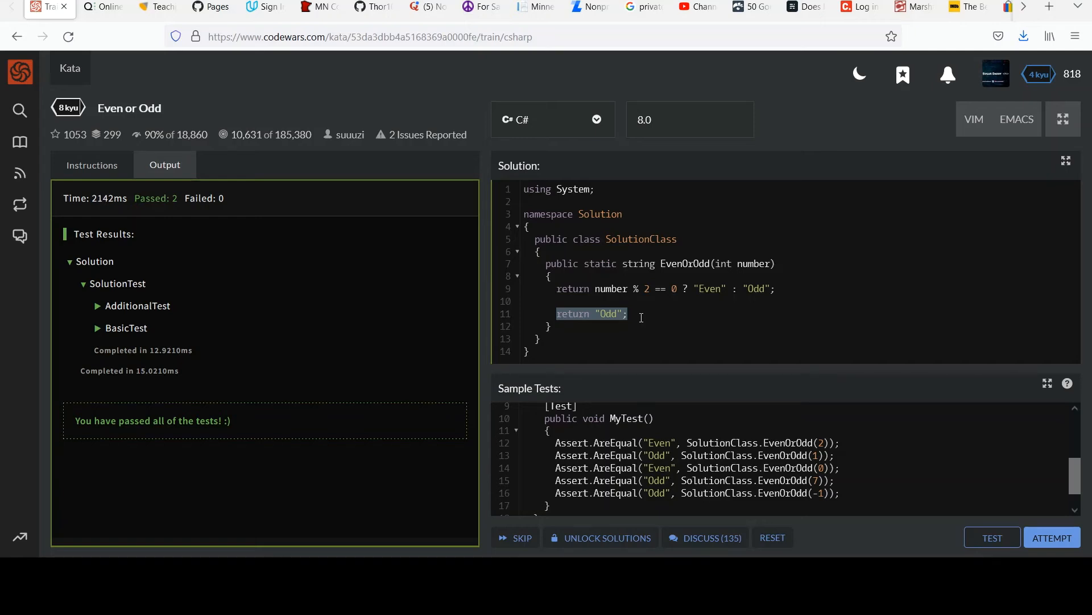
{"action": "key", "text": "Delete"}
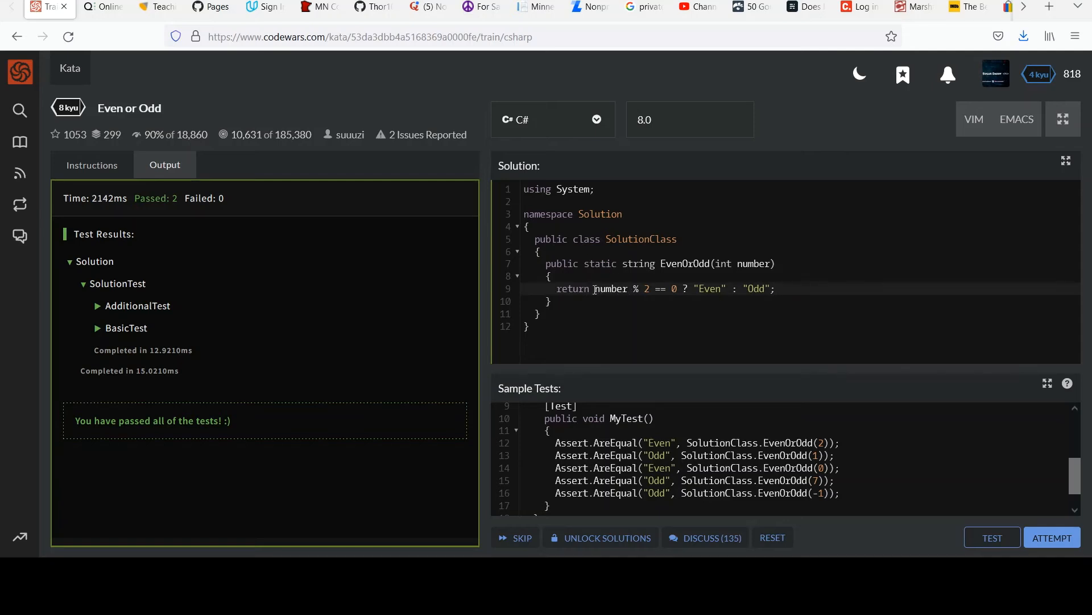
Step: Highlight the condition, "Even" and "Odd" parts of the ternary expression
{"action": "left_click_drag", "start_coordinate": [594, 288], "coordinate": [677, 287]}
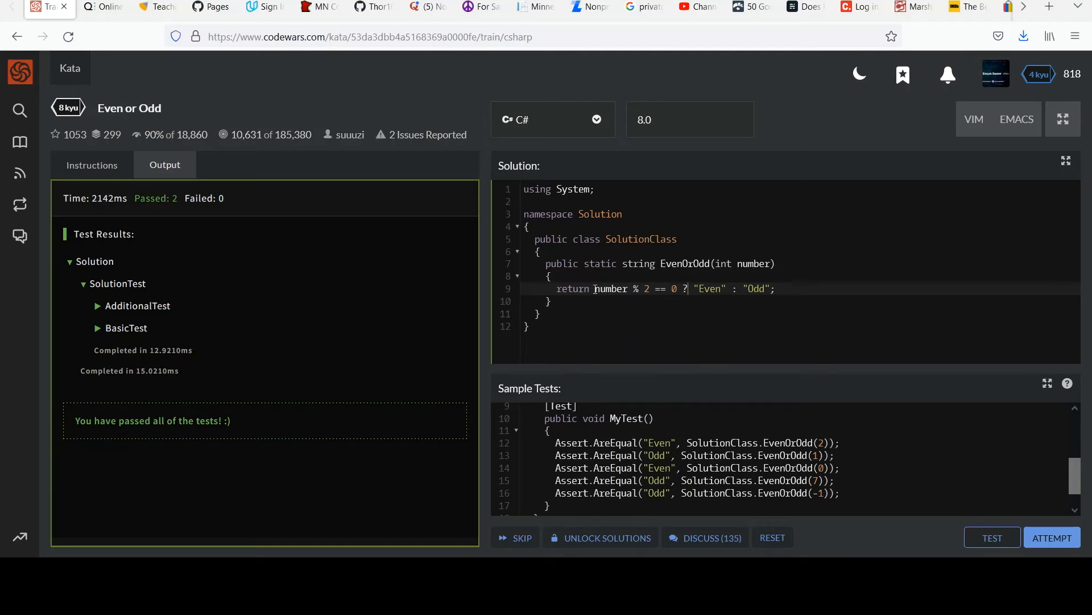
{"action": "left_click_drag", "start_coordinate": [595, 288], "coordinate": [679, 288]}
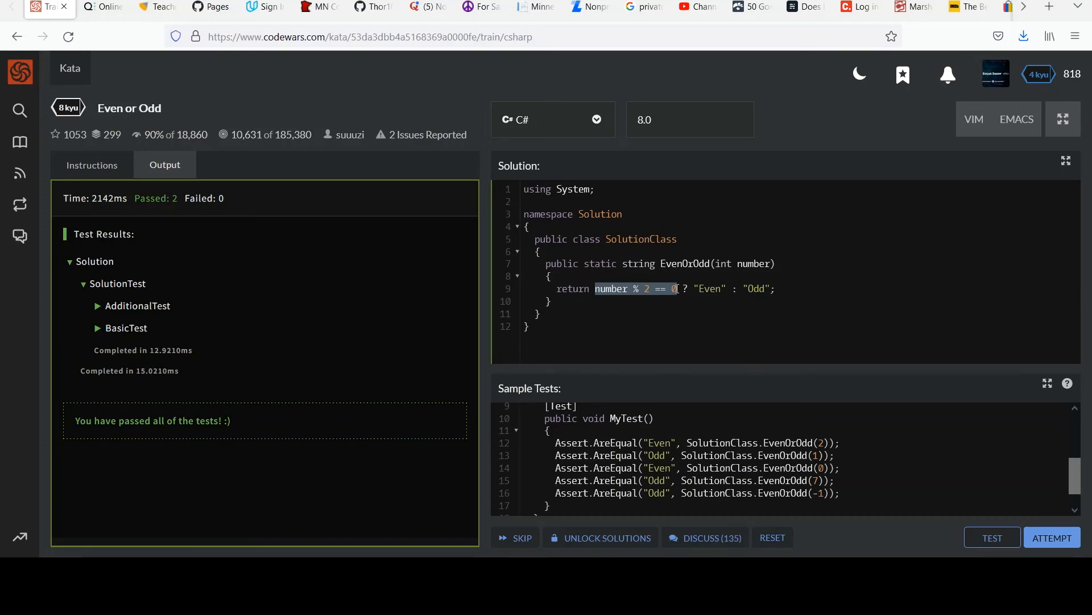
{"action": "left_click", "coordinate": [690, 288]}
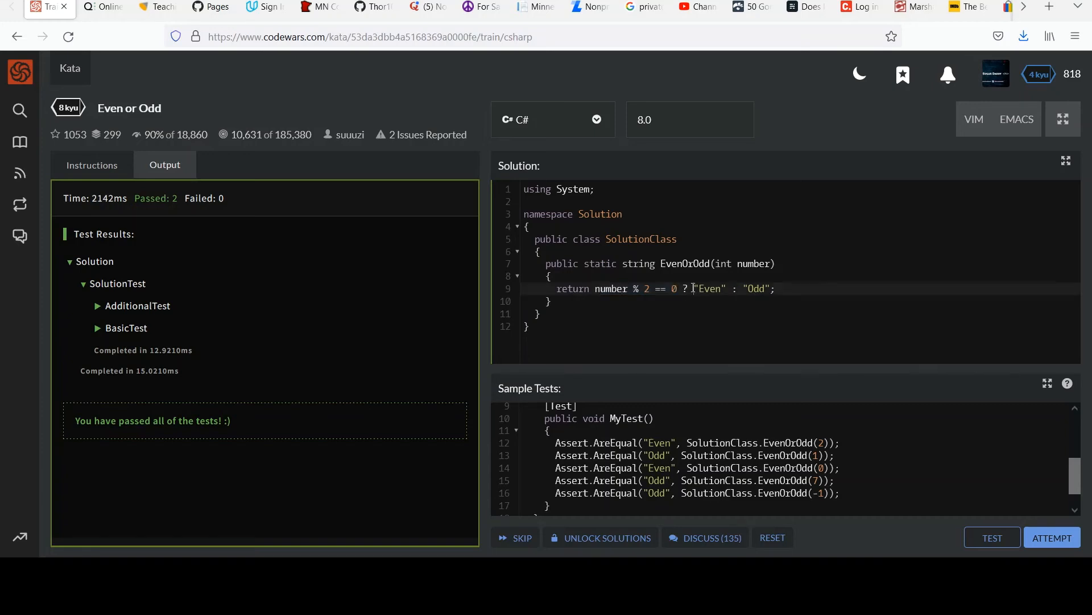
{"action": "double_click", "coordinate": [708, 289]}
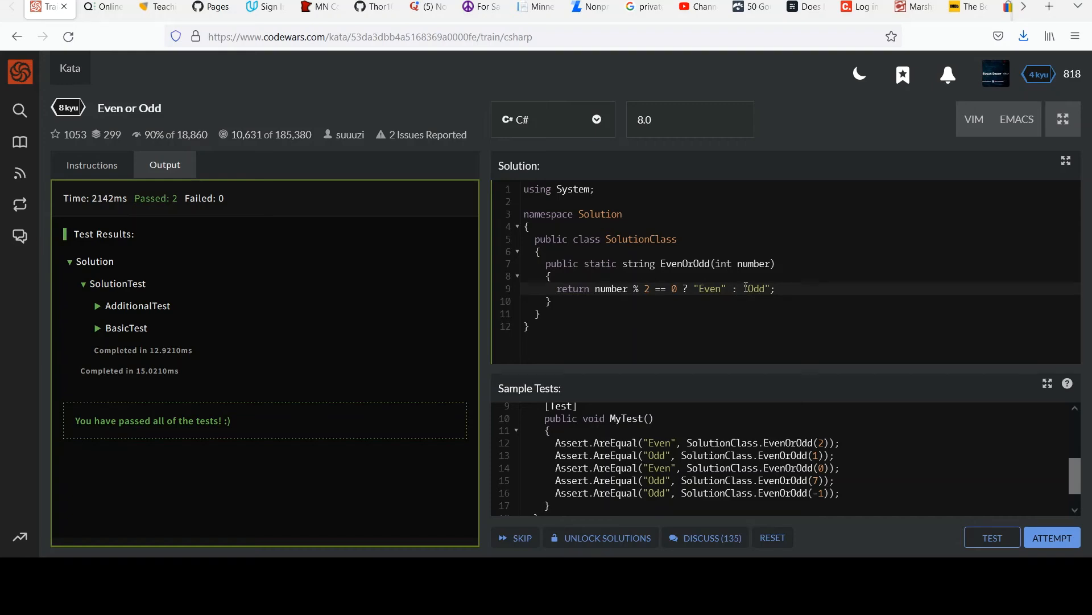
{"action": "double_click", "coordinate": [755, 288]}
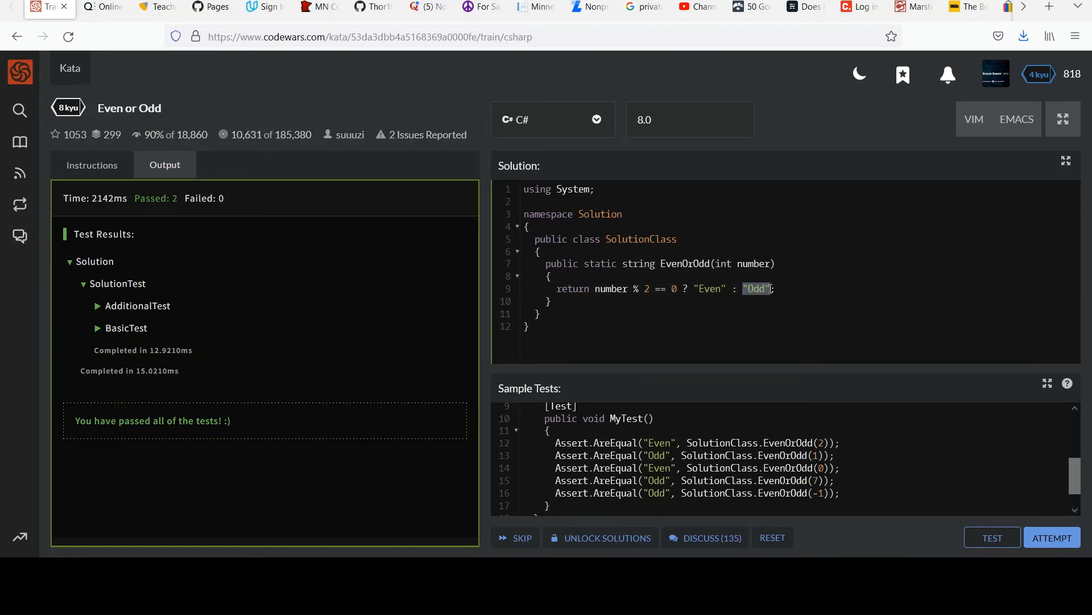
{"action": "left_click", "coordinate": [593, 308]}
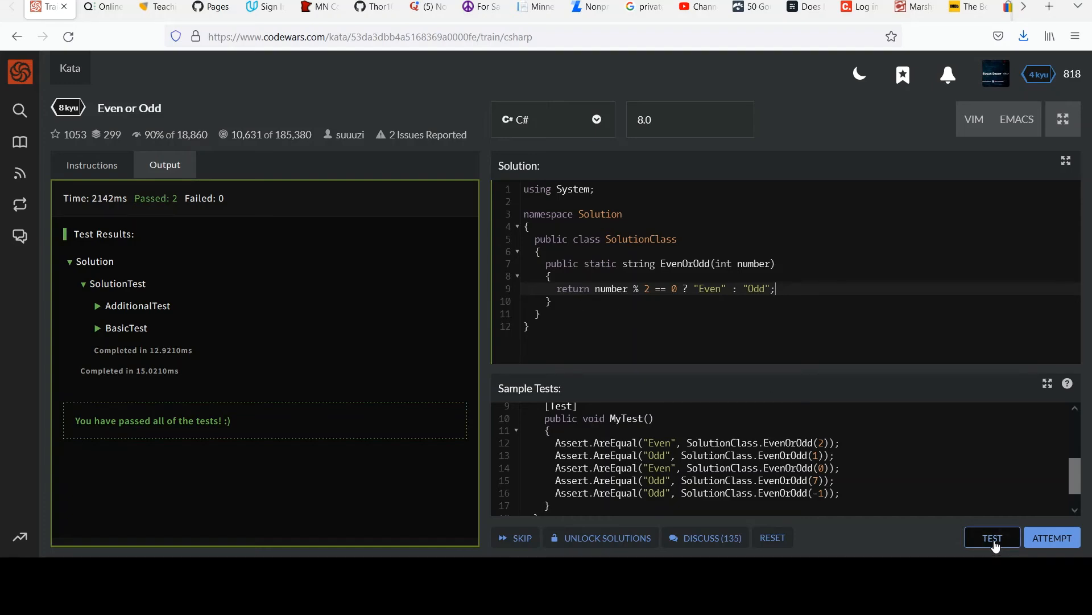
Step: Run the sample and full tests on the one-line ternary; both suites pass
{"action": "left_click", "coordinate": [991, 537]}
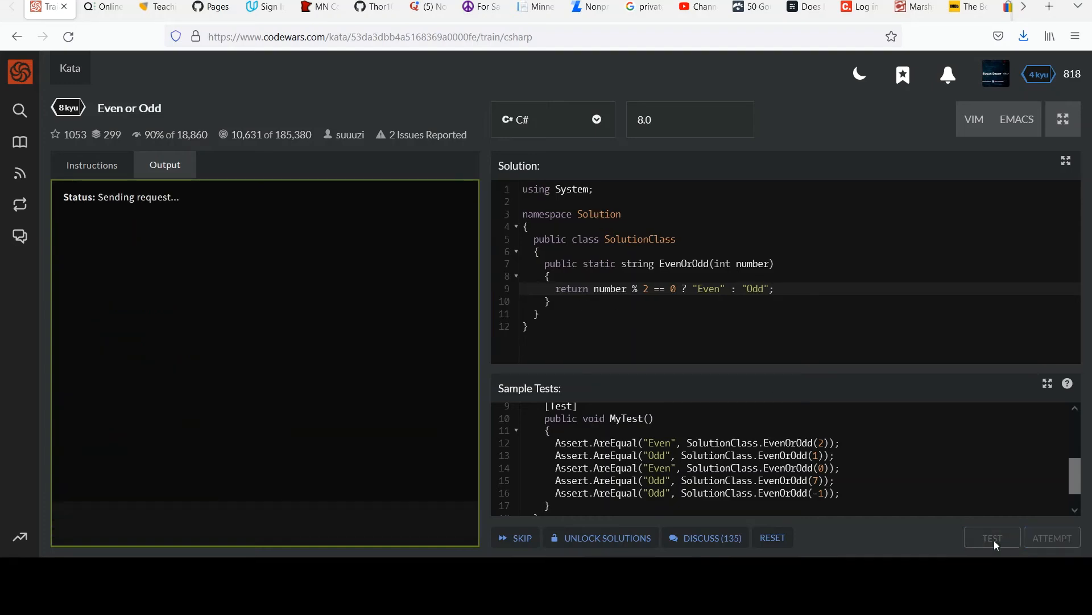
{"action": "left_click", "coordinate": [991, 537]}
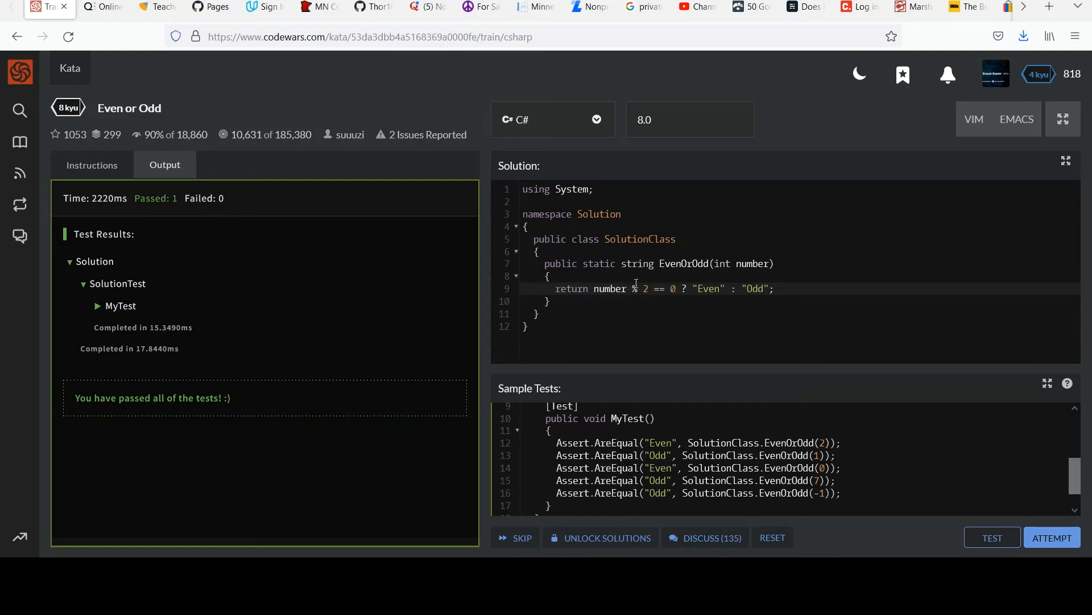
{"action": "mouse_move", "coordinate": [626, 279]}
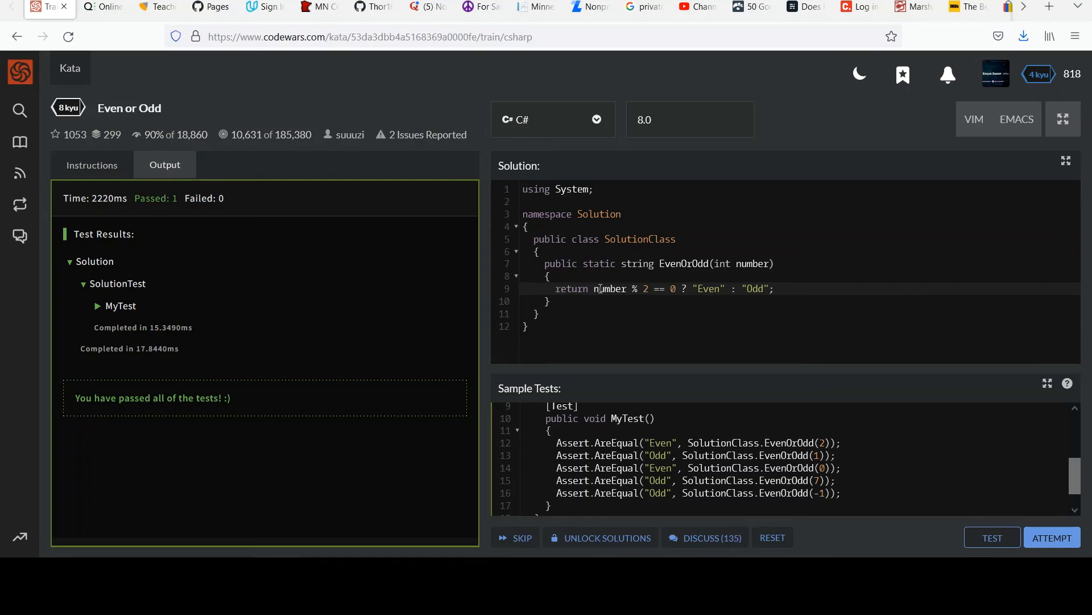
{"action": "left_click_drag", "start_coordinate": [594, 288], "coordinate": [774, 288]}
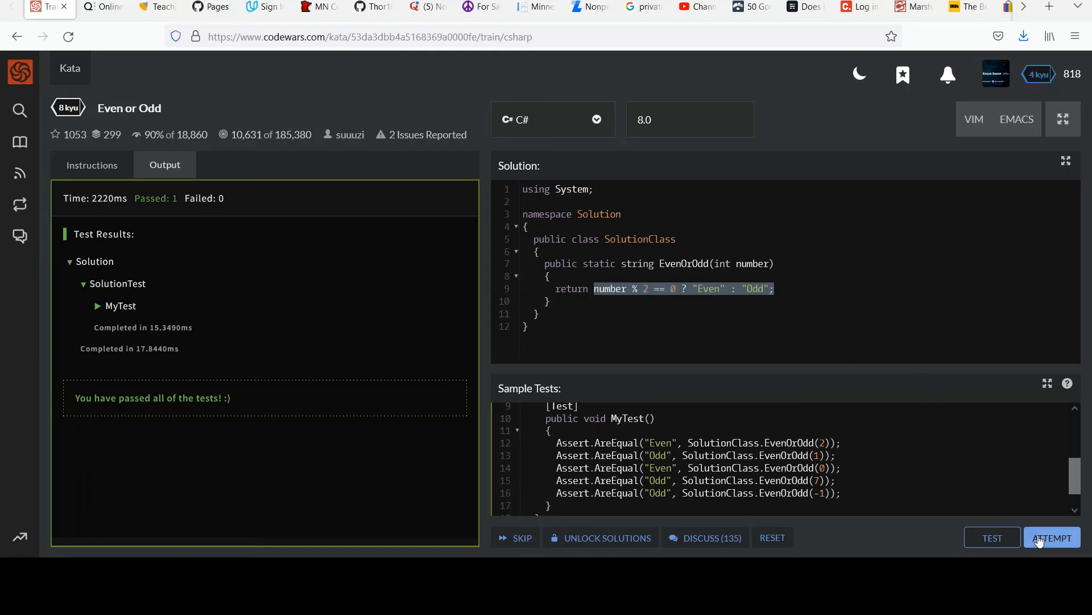
{"action": "left_click", "coordinate": [1053, 537]}
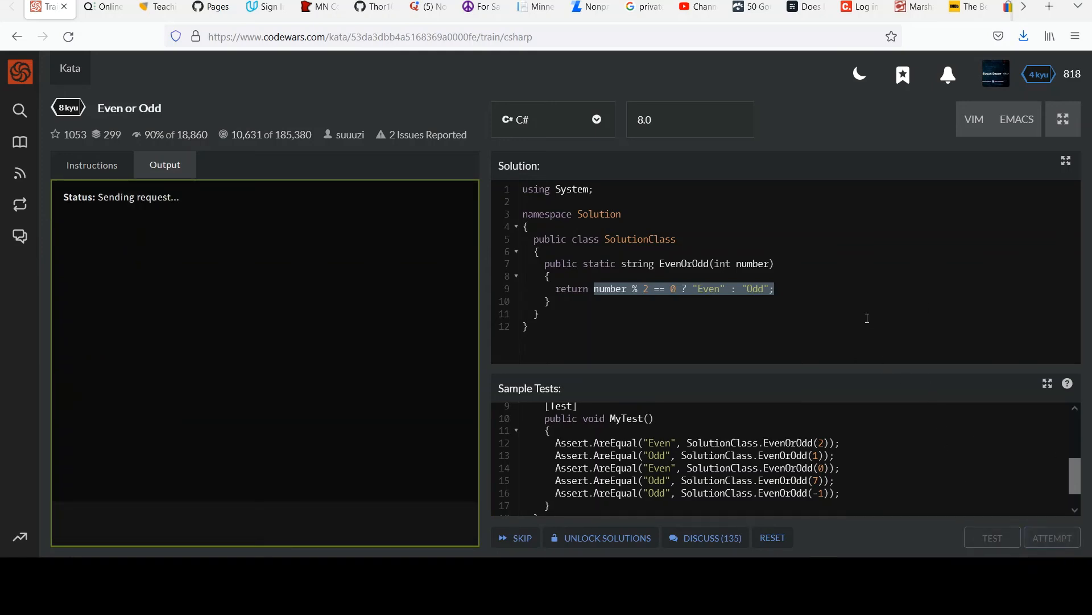
{"action": "left_click", "coordinate": [992, 538]}
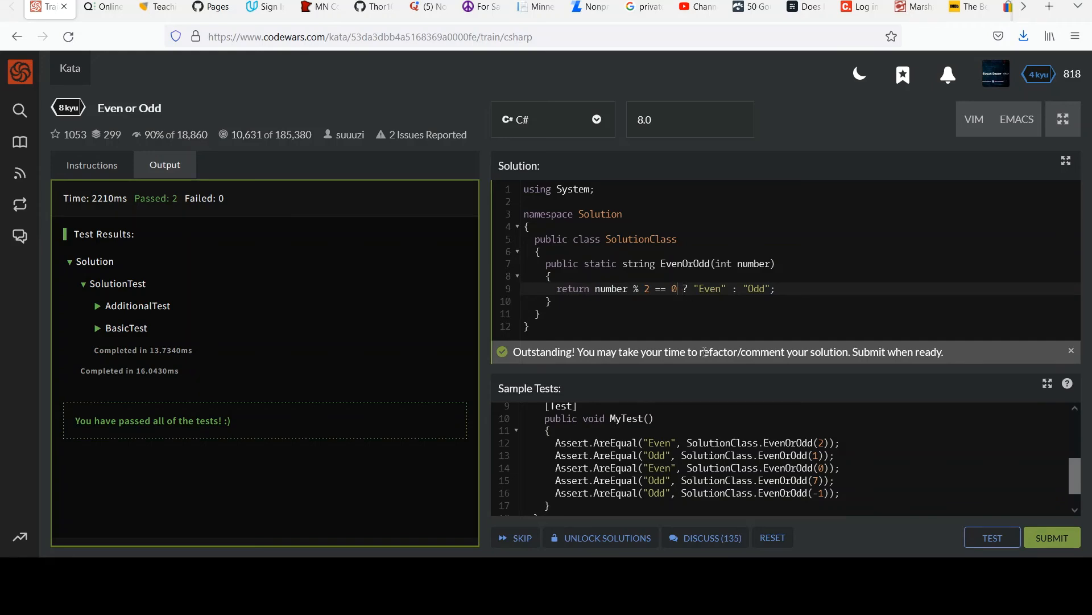
{"action": "double_click", "coordinate": [661, 288]}
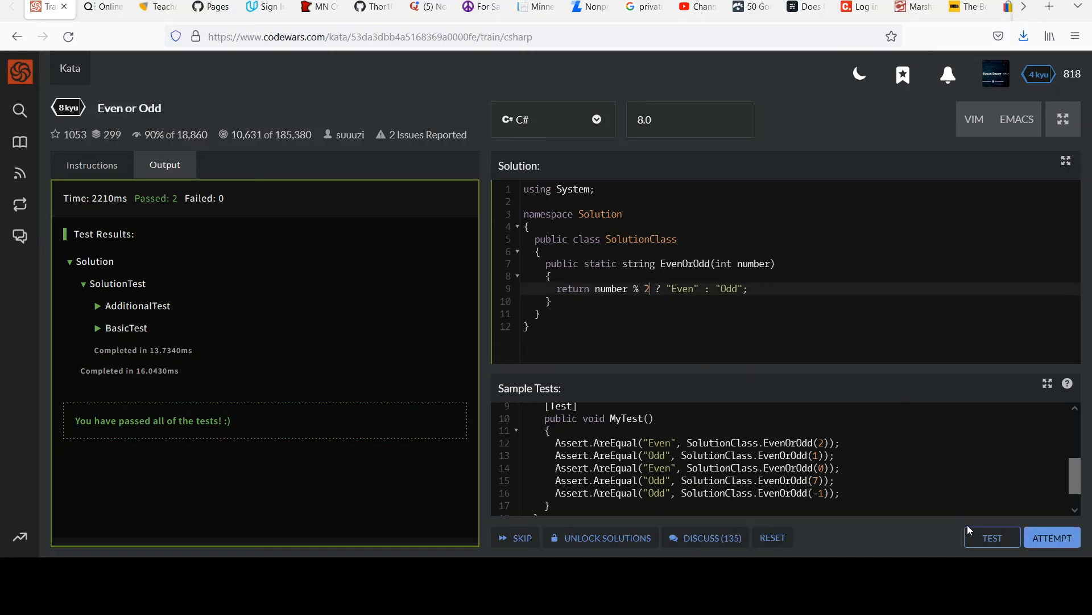
Step: Test number % 2 without == 0, get compile error CS0029, then restore == 0
{"action": "left_click", "coordinate": [991, 537]}
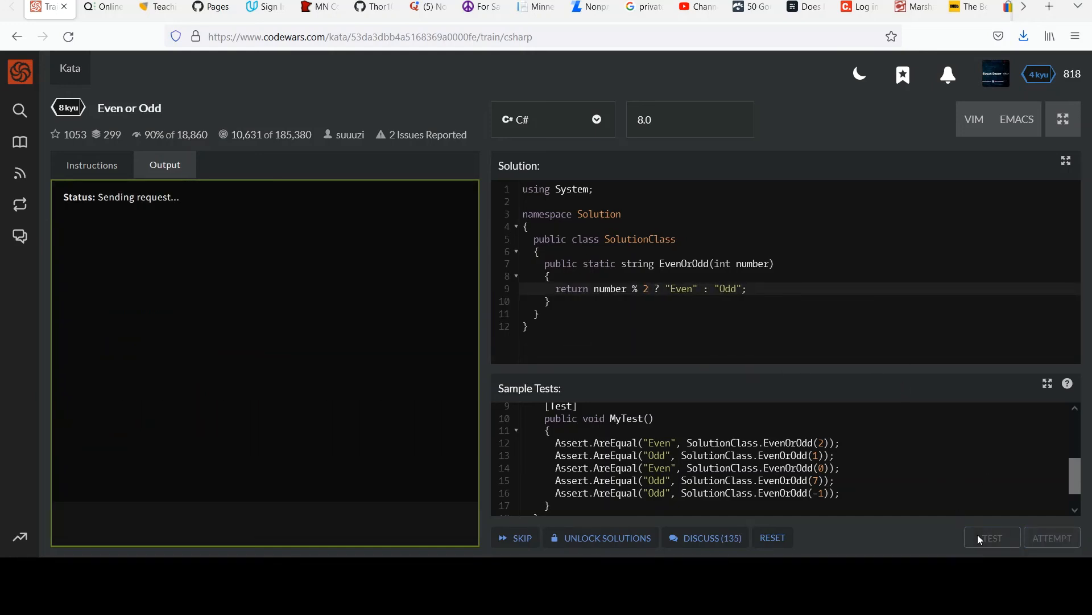
{"action": "left_click", "coordinate": [992, 537]}
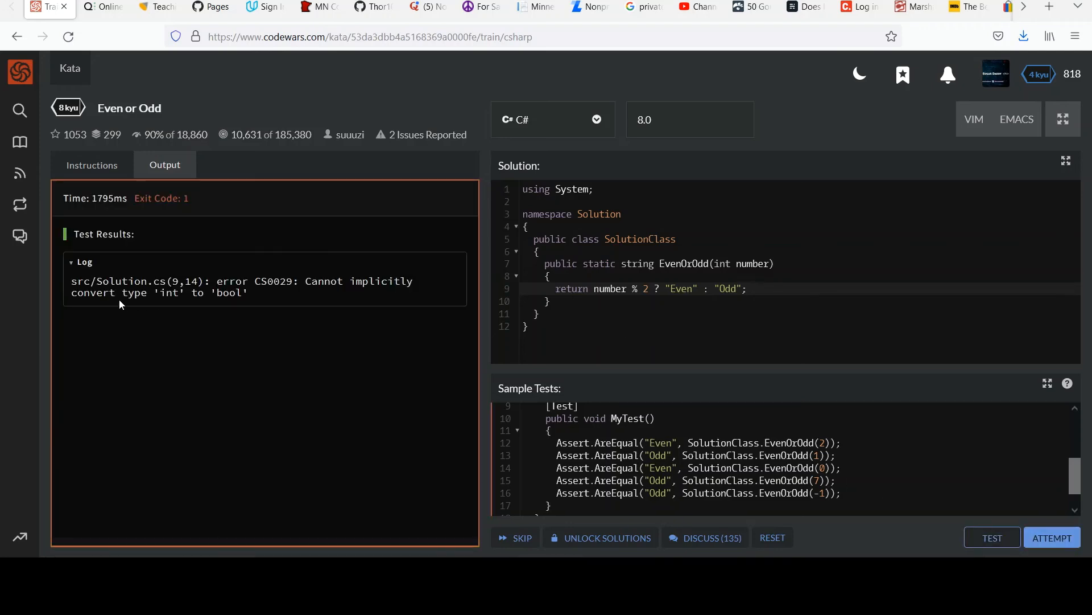
{"action": "mouse_move", "coordinate": [352, 298]}
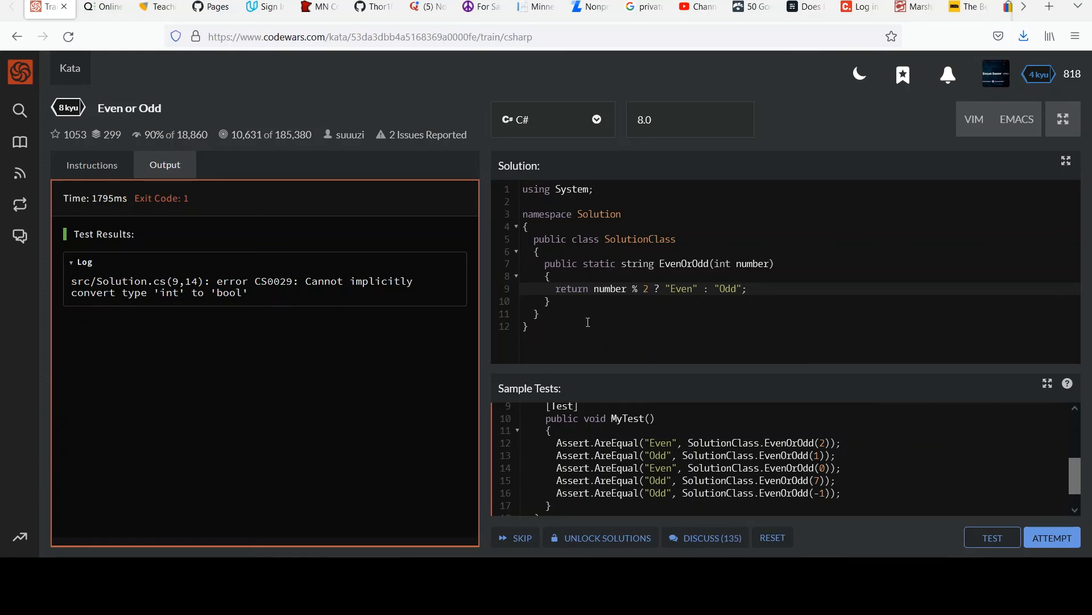
{"action": "double_click", "coordinate": [611, 289]}
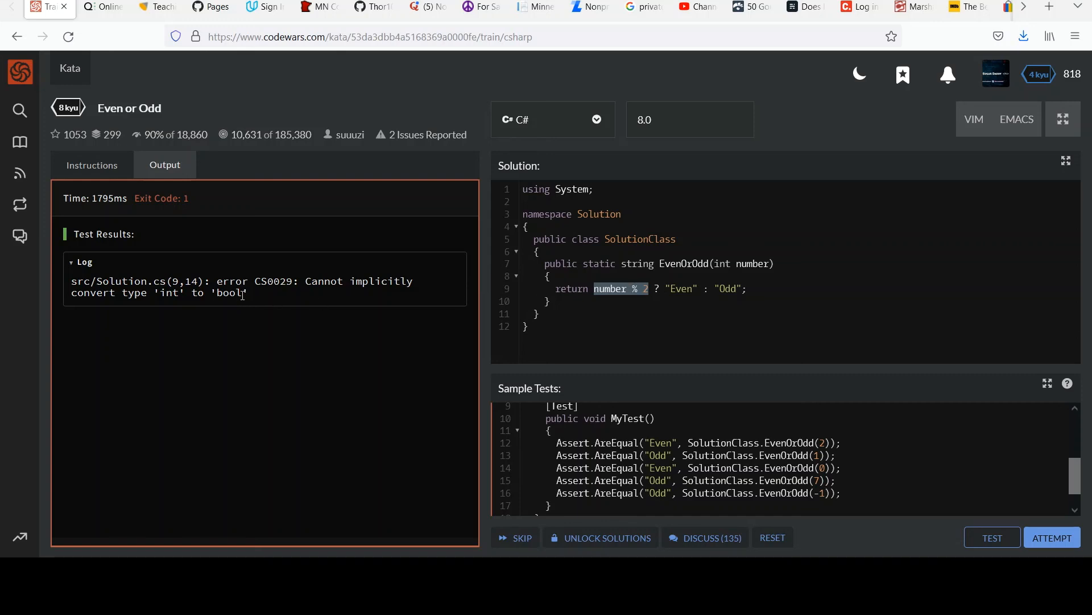
{"action": "mouse_move", "coordinate": [265, 298]}
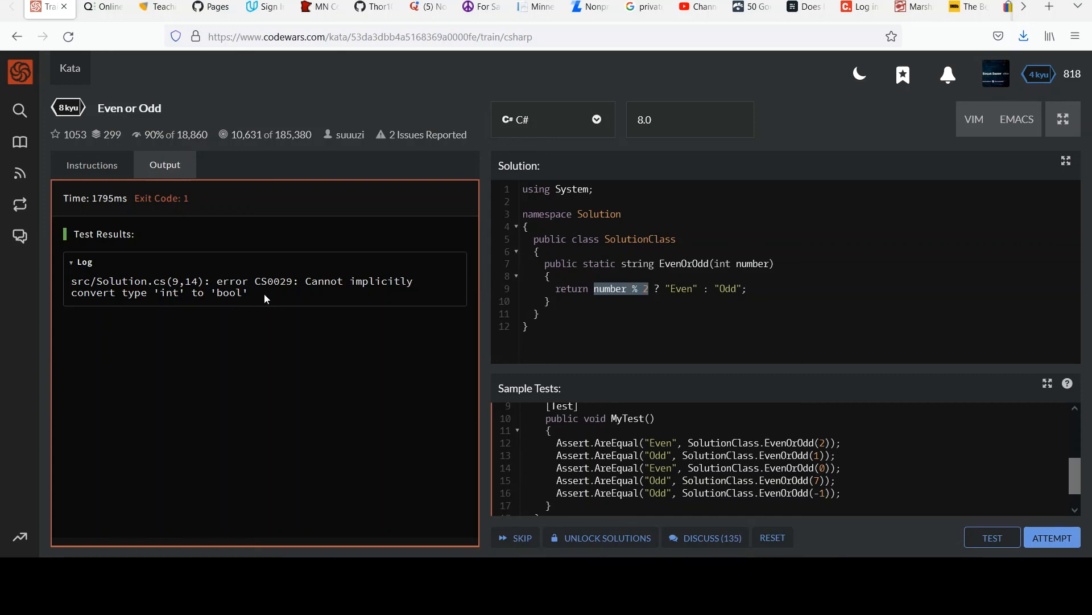
{"action": "mouse_move", "coordinate": [452, 280]}
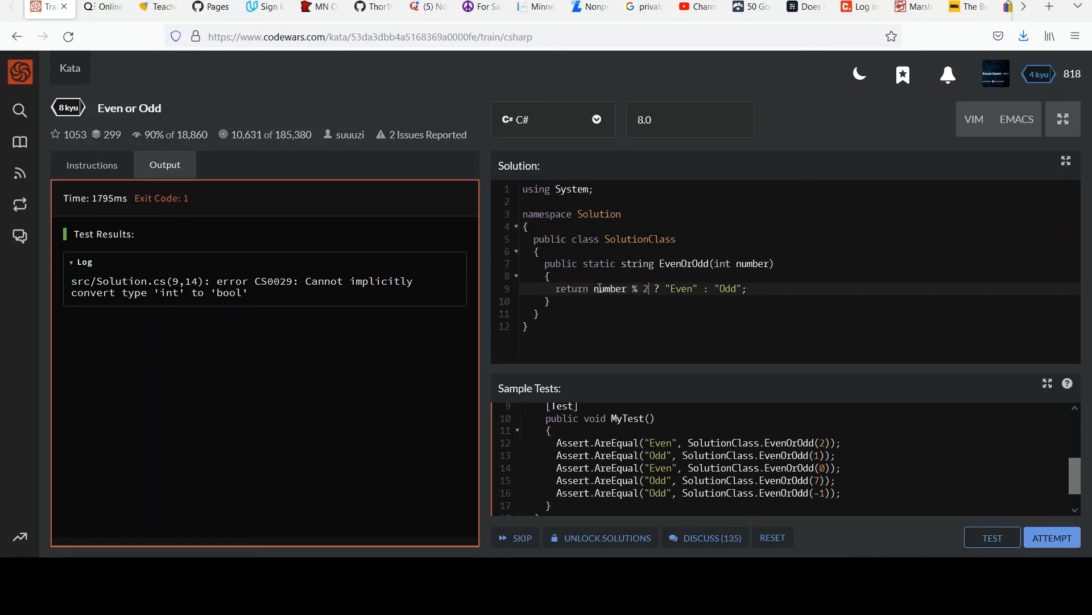
{"action": "type", "text": "== 0"}
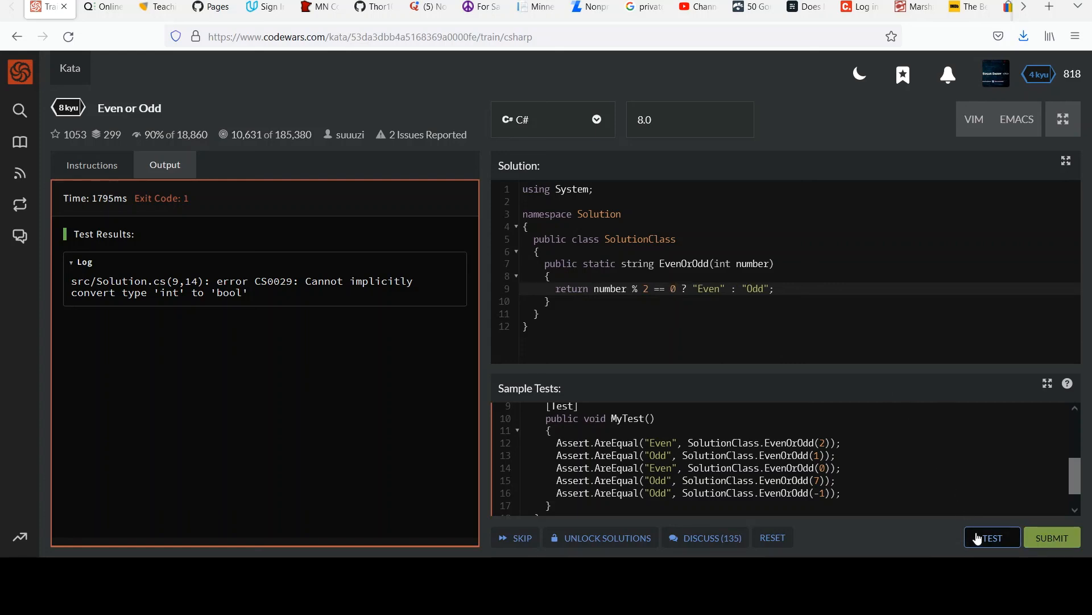
Step: Rerun the sample tests on the restored number % 2 == 0 ternary; all pass
{"action": "left_click", "coordinate": [991, 537]}
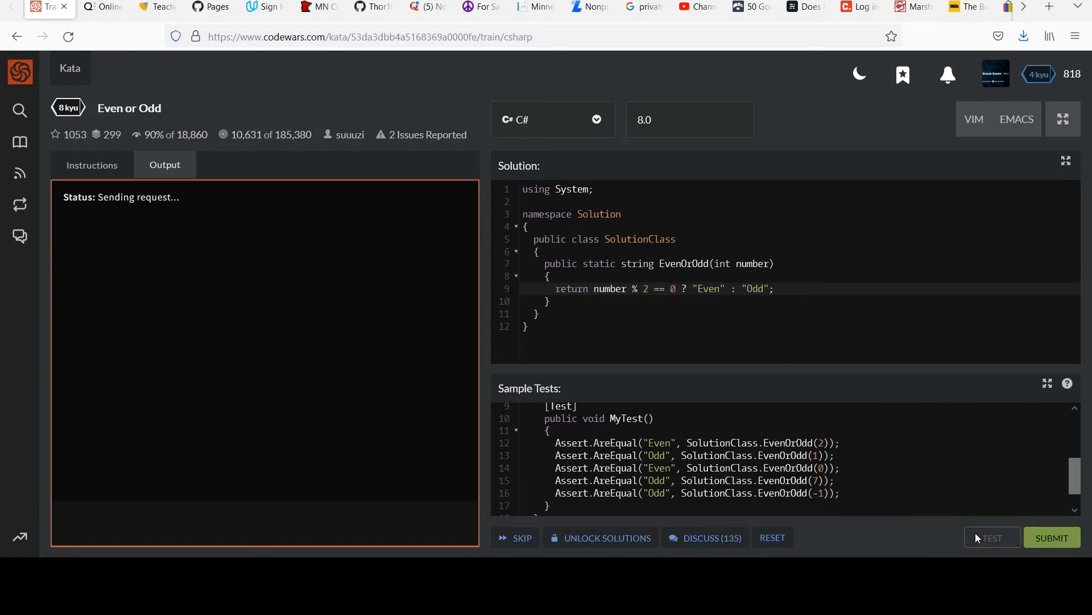
{"action": "left_click", "coordinate": [991, 538]}
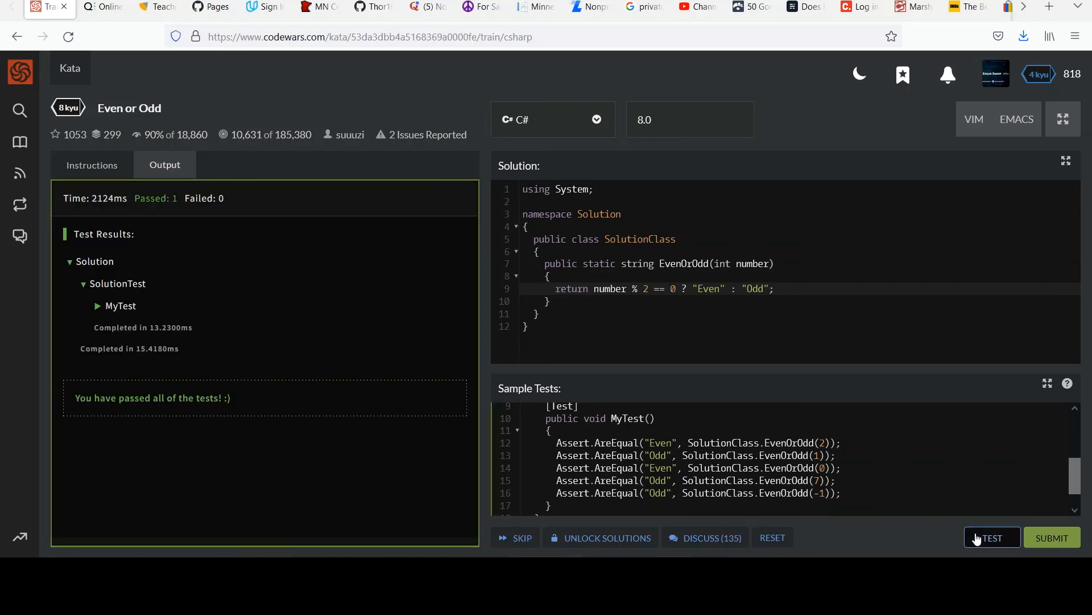
{"action": "mouse_move", "coordinate": [695, 303]}
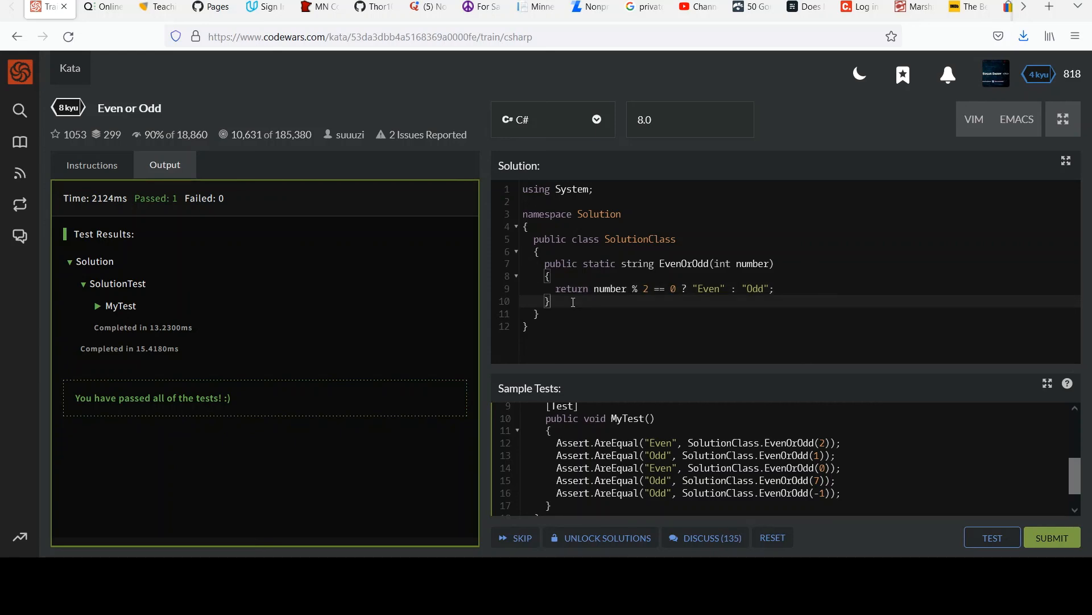
{"action": "left_click_drag", "start_coordinate": [557, 289], "coordinate": [744, 289]}
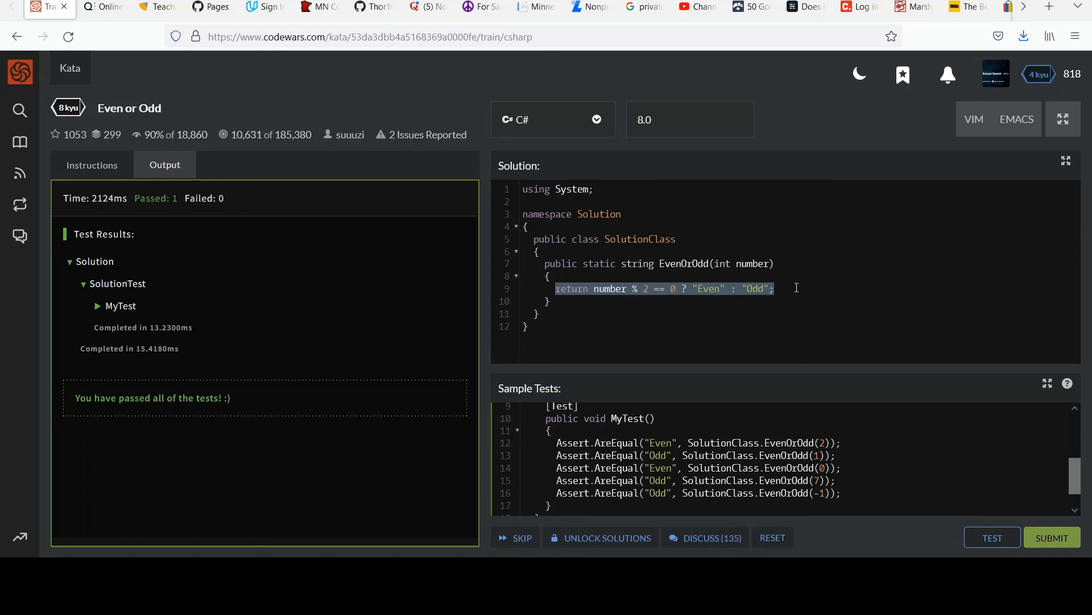
{"action": "left_click", "coordinate": [795, 288]}
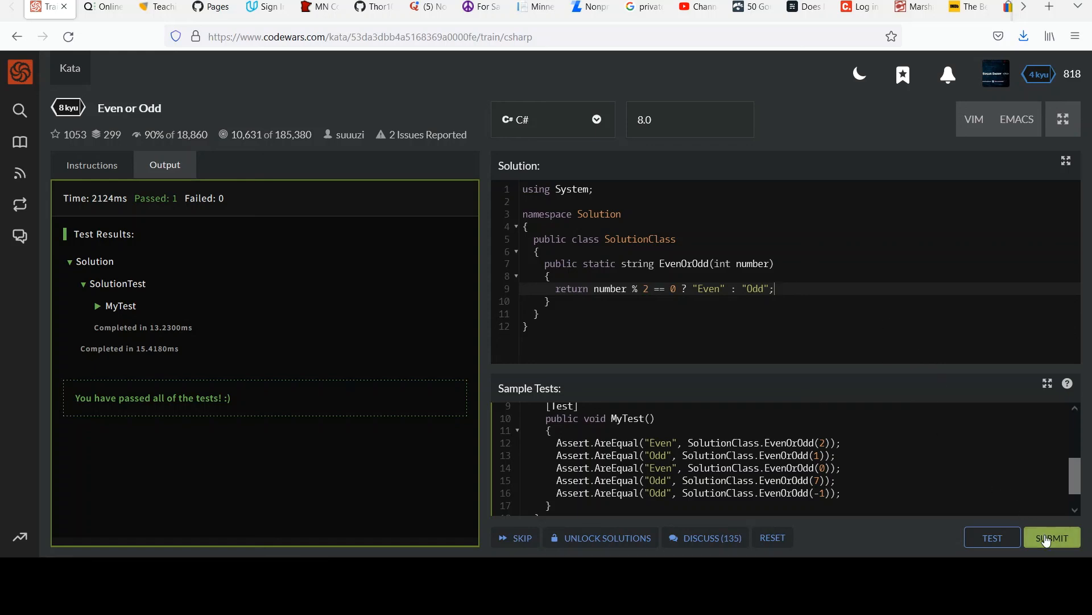
Step: Submit the kata, browse the Even or Odd solutions, and close the 4 kyu rank-up notice
{"action": "left_click", "coordinate": [1051, 538]}
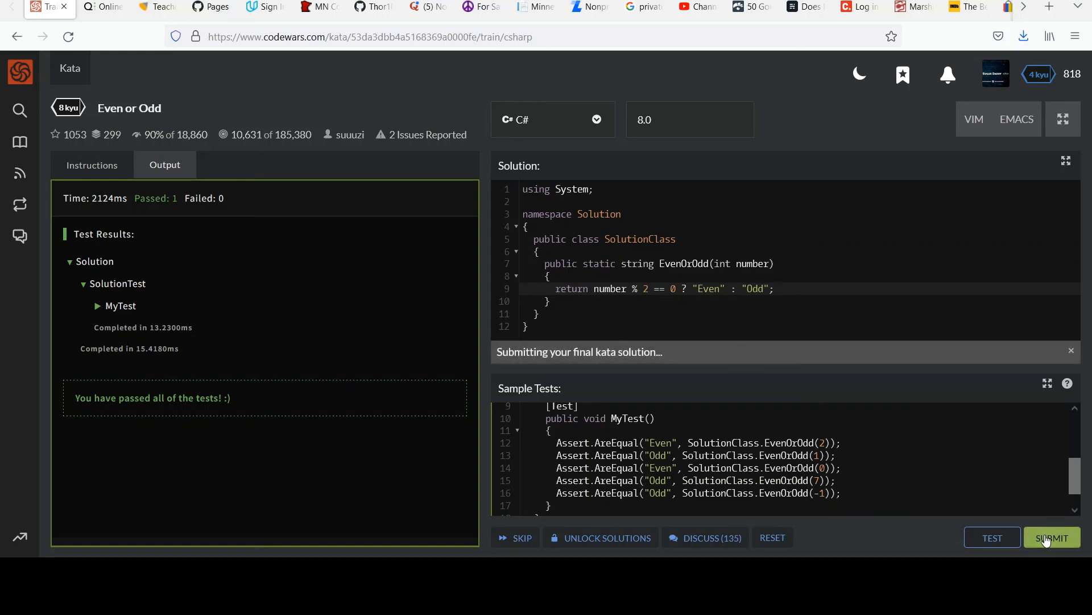
{"action": "left_click", "coordinate": [1051, 537]}
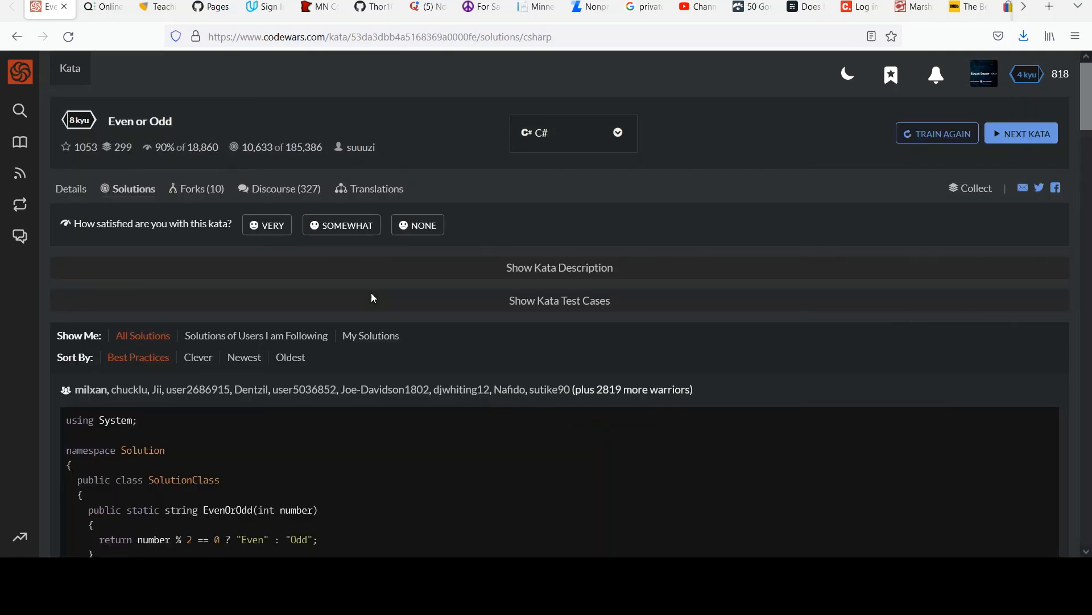
{"action": "scroll", "scroll_direction": "down", "scroll_amount": 3}
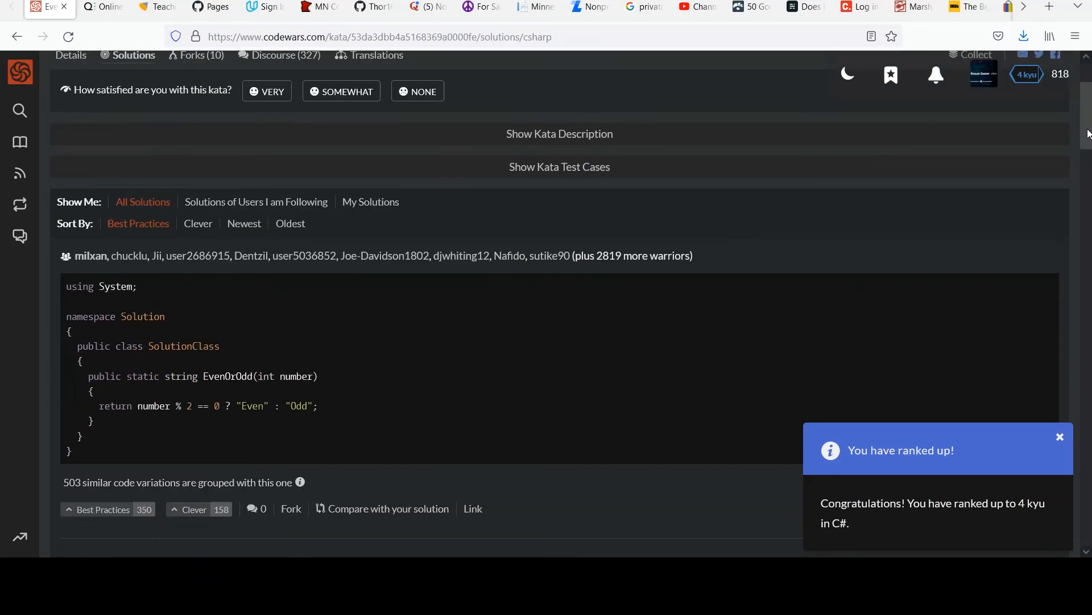
{"action": "scroll", "scroll_direction": "down", "scroll_amount": 3}
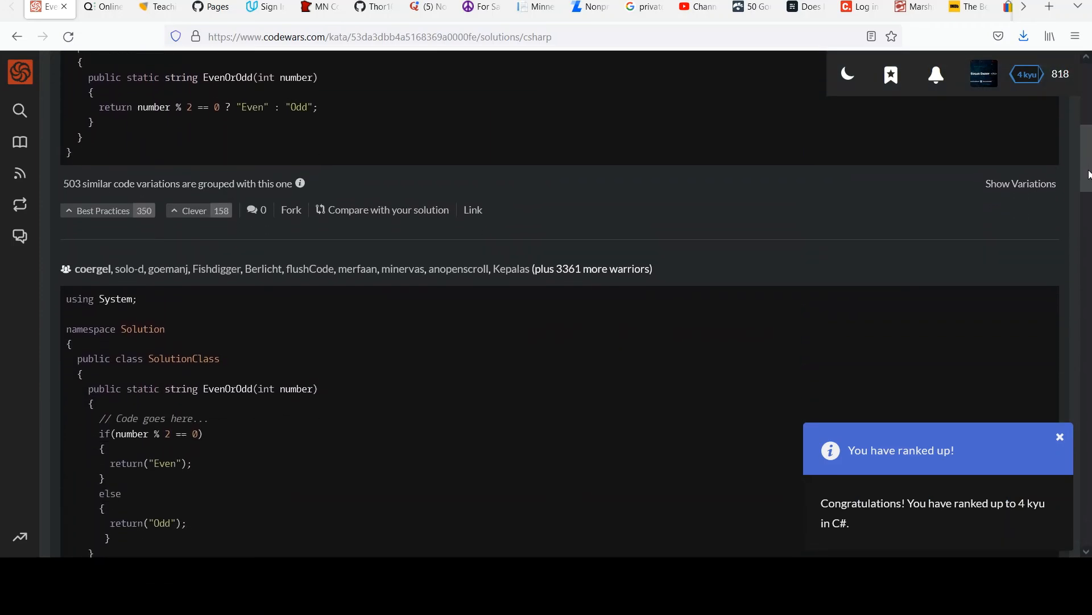
{"action": "scroll", "scroll_direction": "down", "scroll_amount": 3}
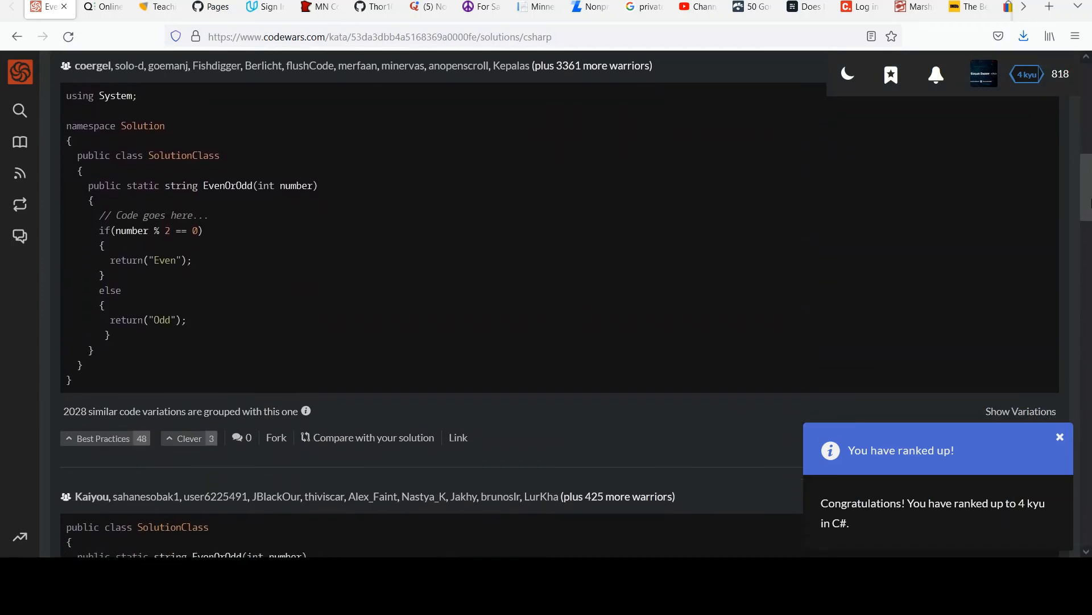
{"action": "scroll", "scroll_direction": "down", "scroll_amount": 3}
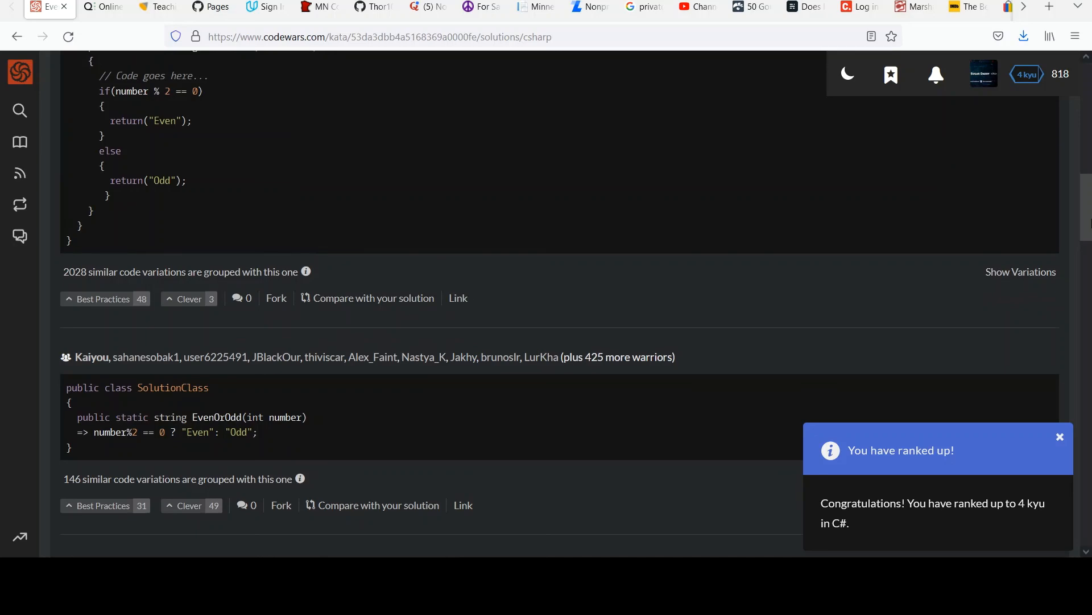
{"action": "scroll", "scroll_direction": "down", "scroll_amount": 3}
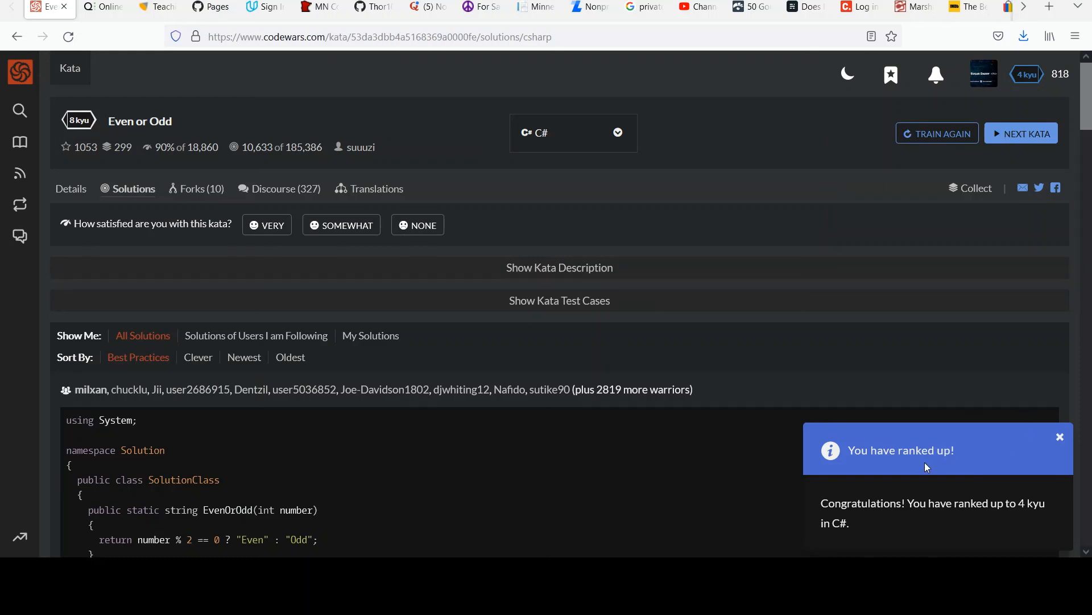
{"action": "mouse_move", "coordinate": [1068, 446]}
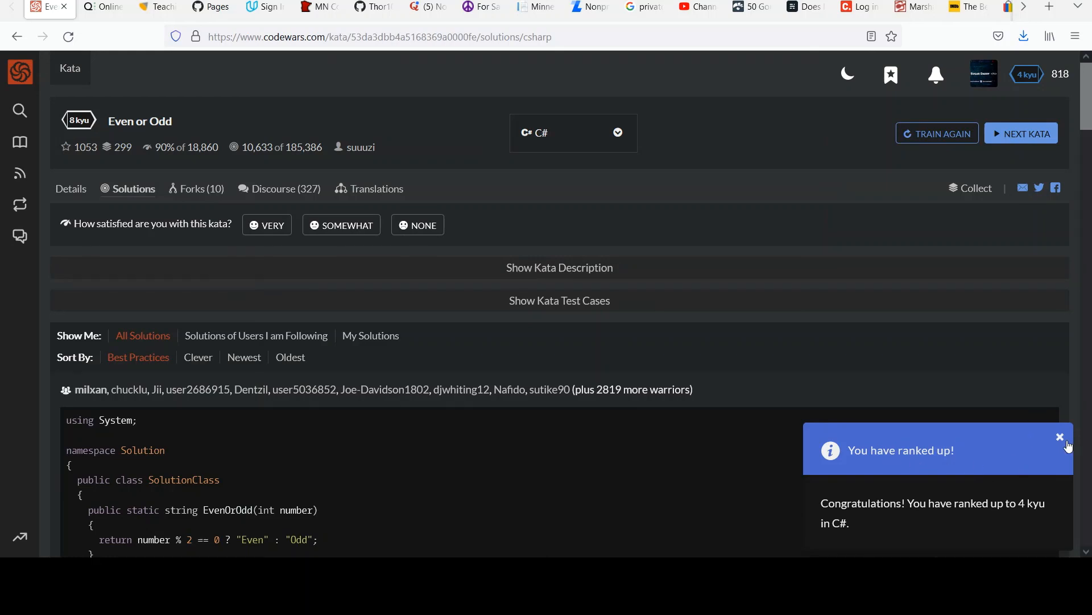
{"action": "left_click", "coordinate": [1060, 437]}
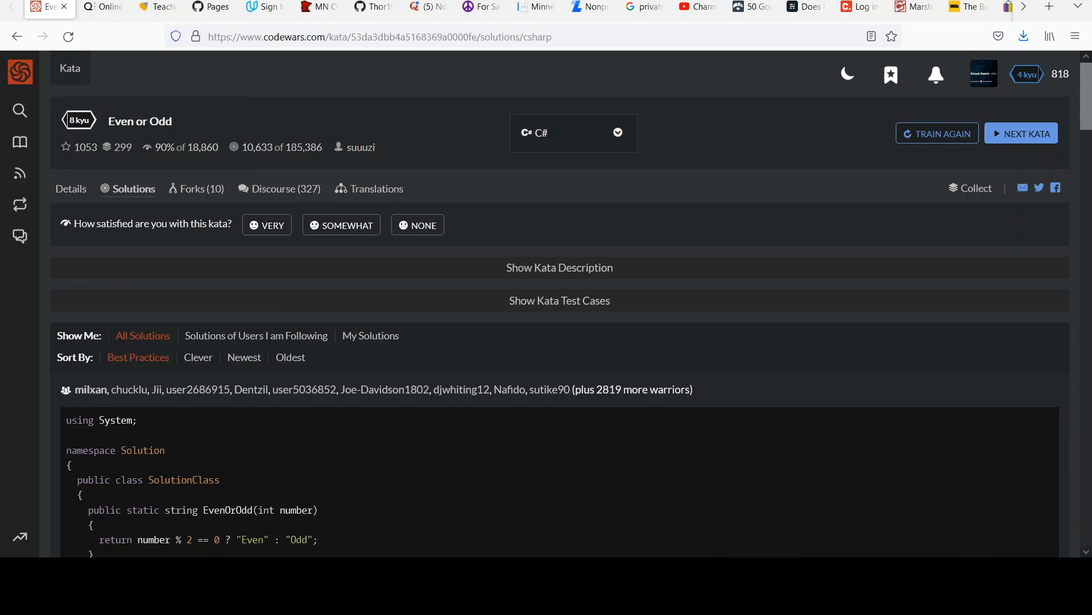